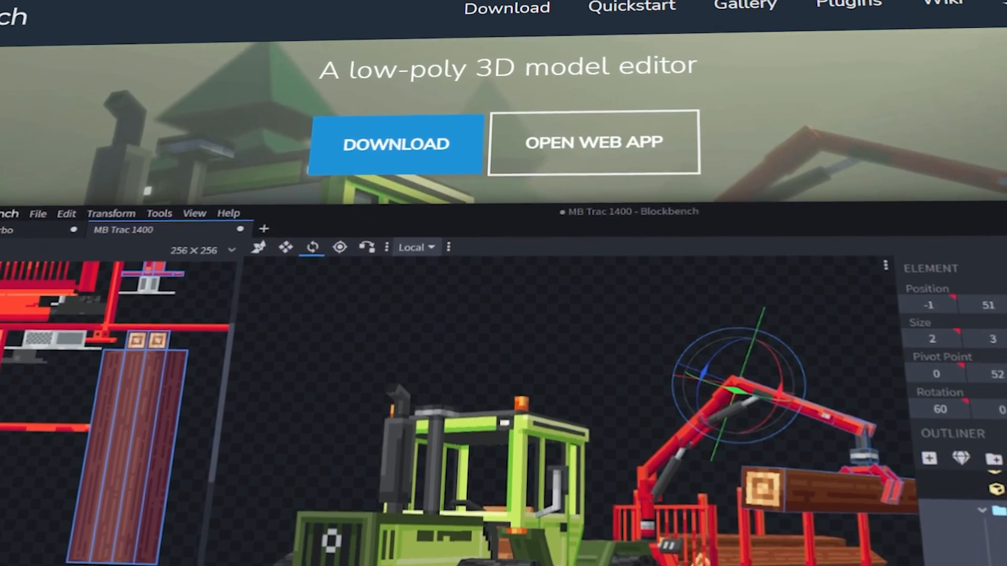
Scroll the plugin store and install the Minecraft Title Generator plugin
scroll("down", 3)
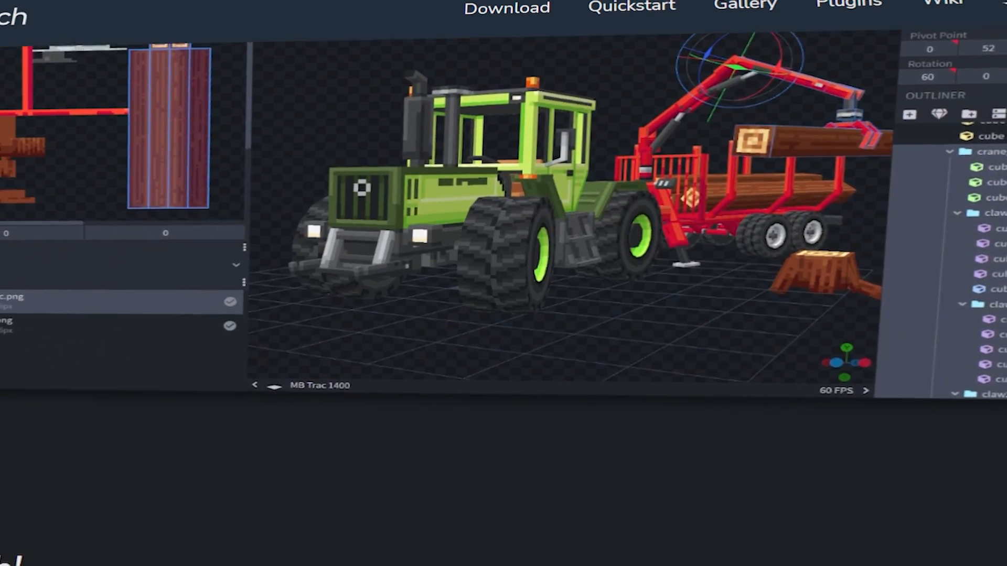
scroll("down", 3)
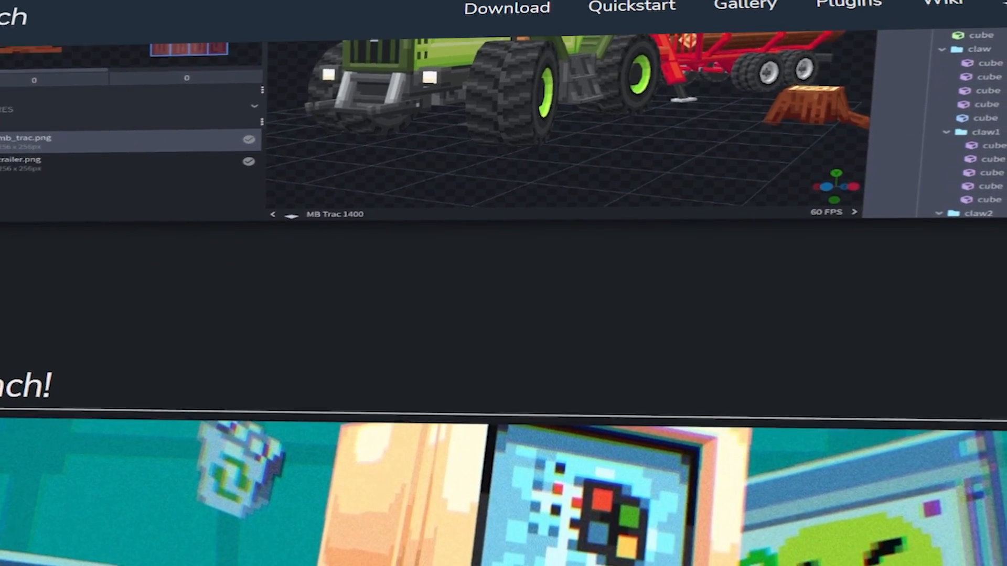
scroll("down", 3)
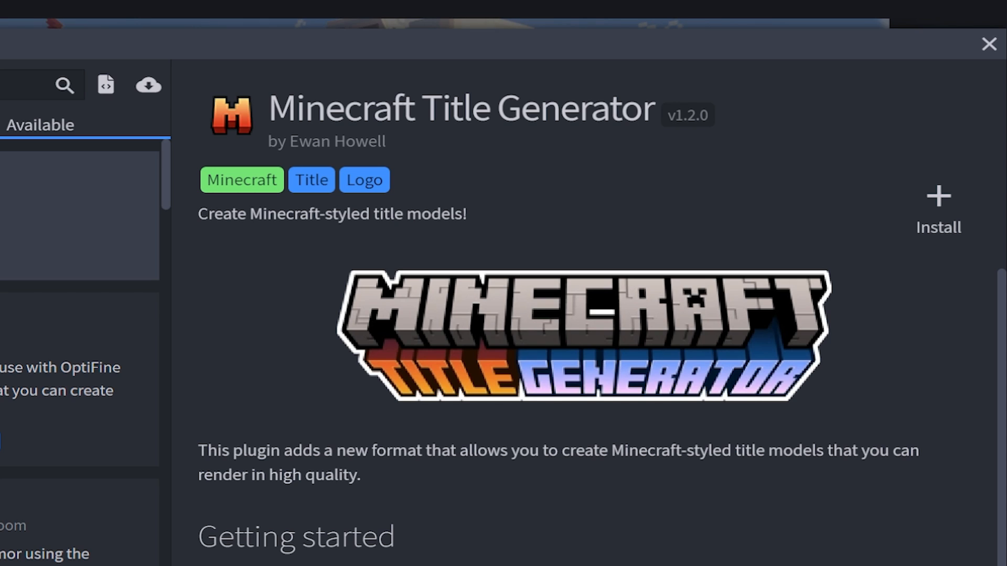
left_click(938, 205)
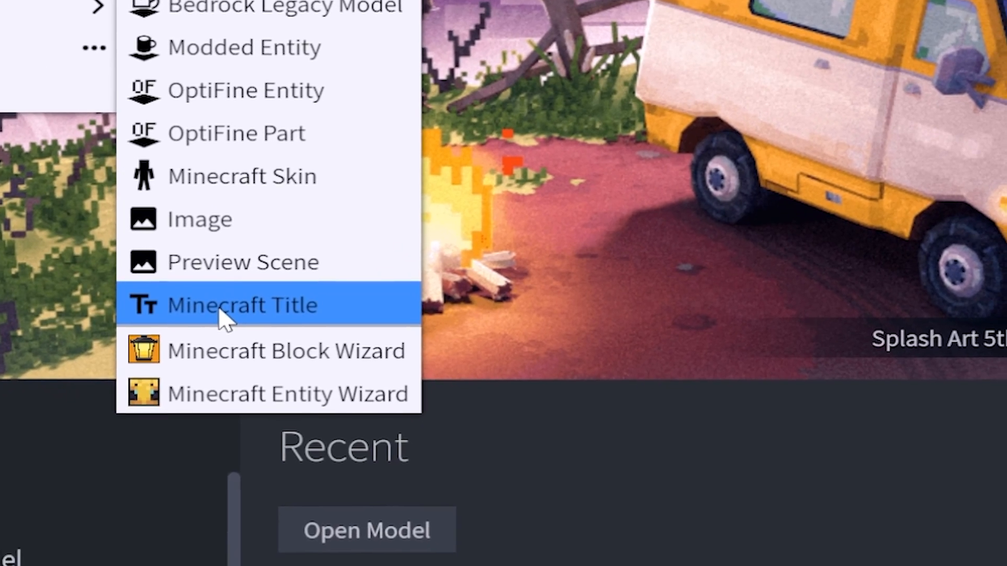
Create a Minecraft Title project with 'Hytale' as the text and Top as the text type
left_click(242, 305)
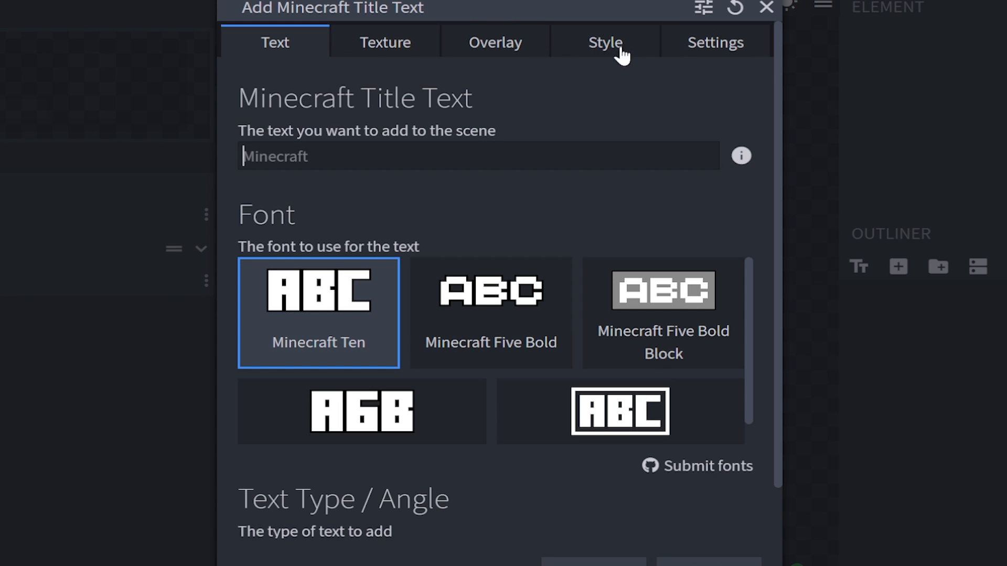
mouse_move(445, 93)
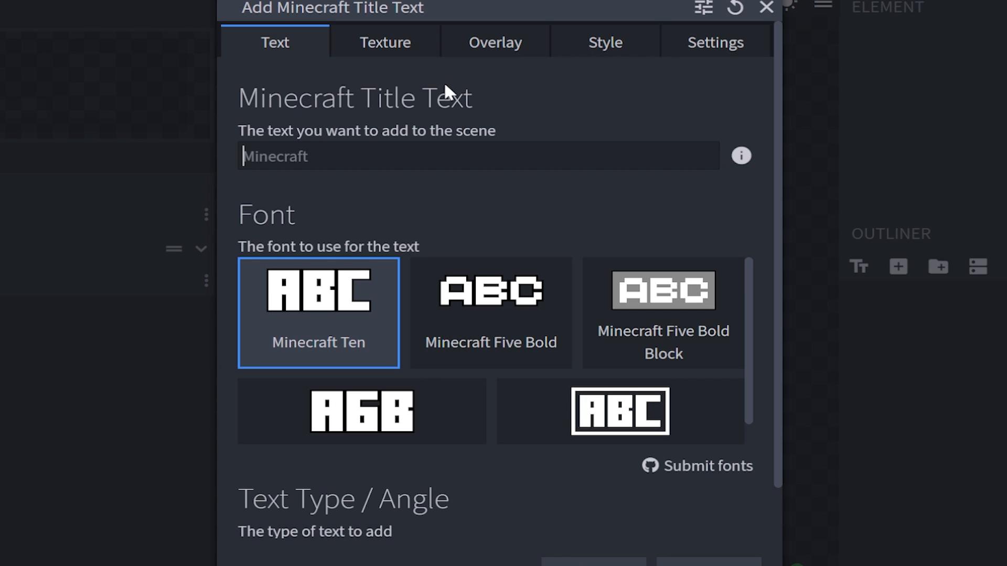
type("Hytale")
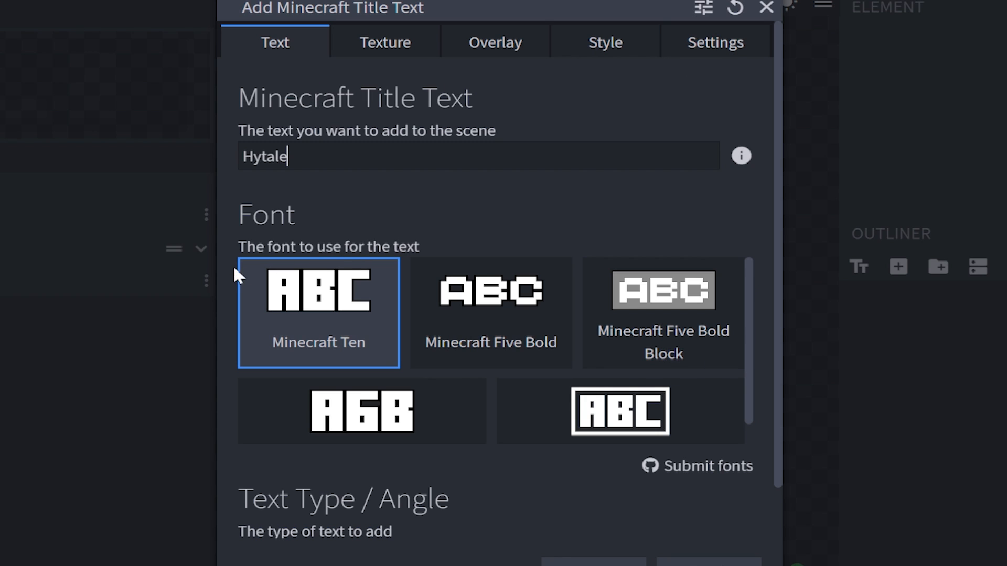
scroll("down", 3)
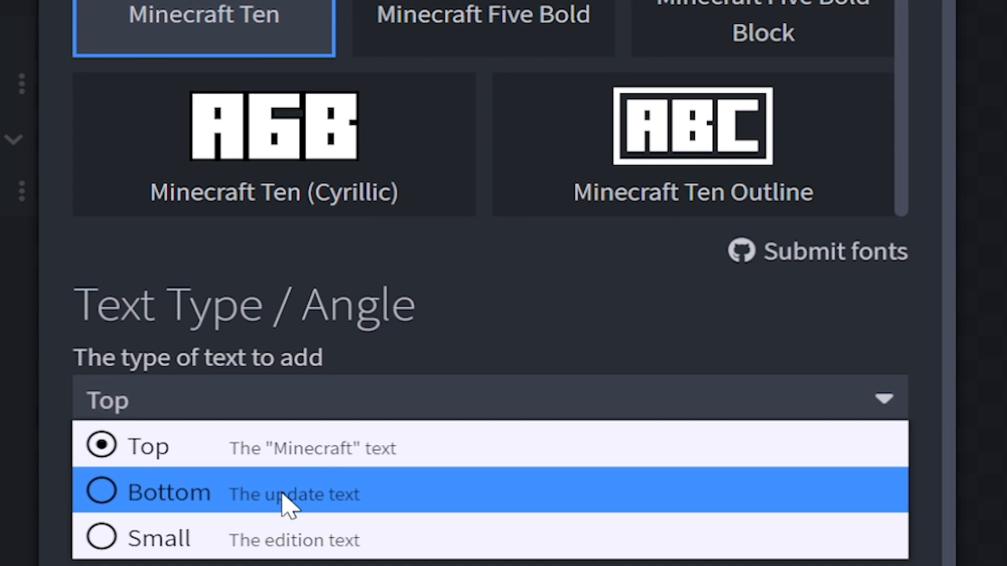
mouse_move(255, 558)
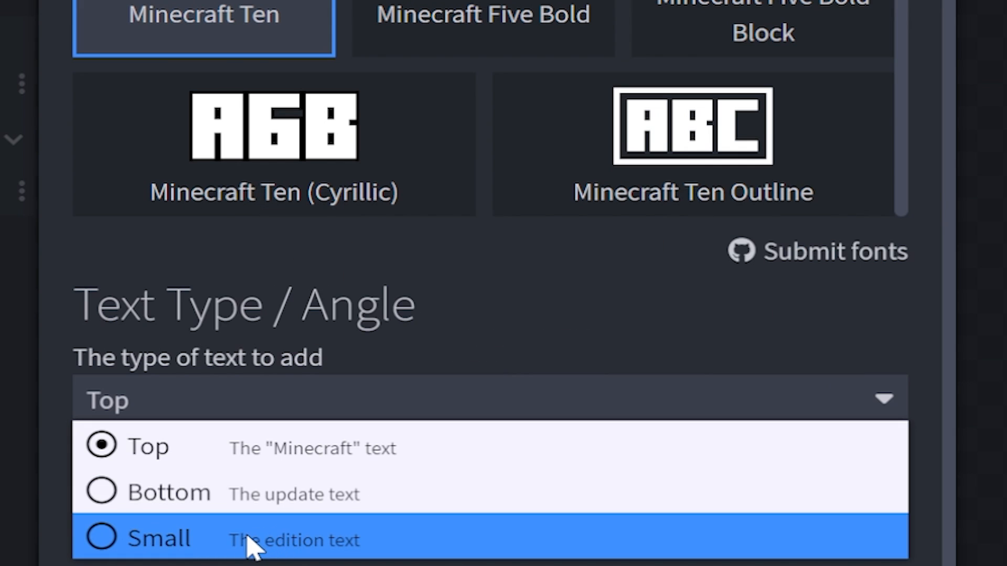
mouse_move(376, 543)
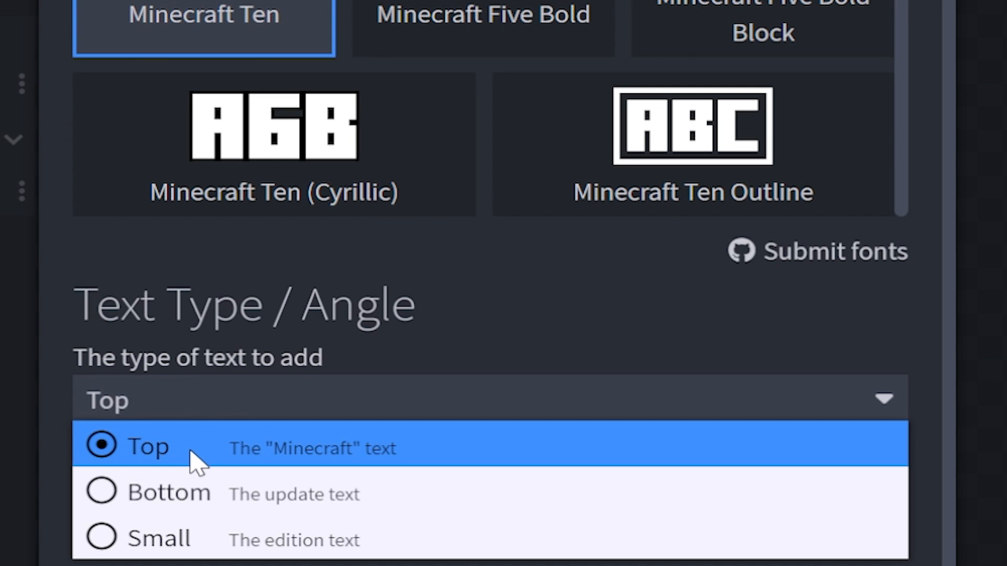
left_click(148, 447)
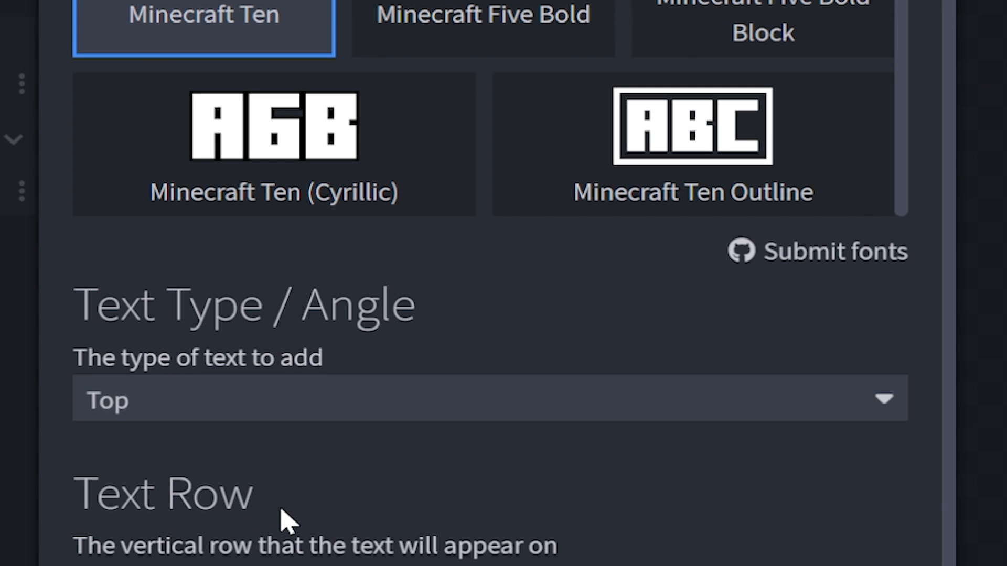
mouse_move(336, 508)
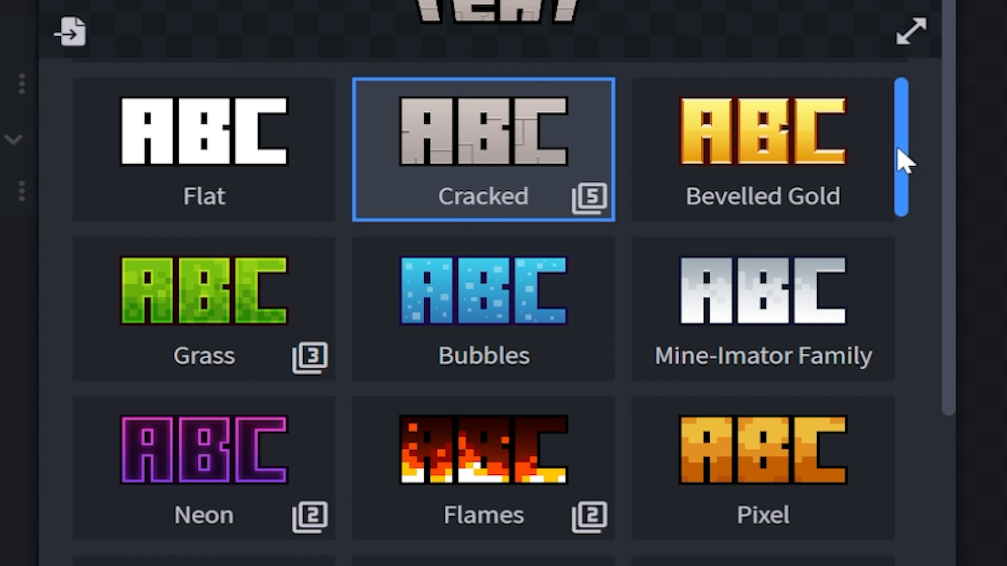
Browse the pre-made textures and apply a Bricks texture variant to the lettering
scroll("down", 3)
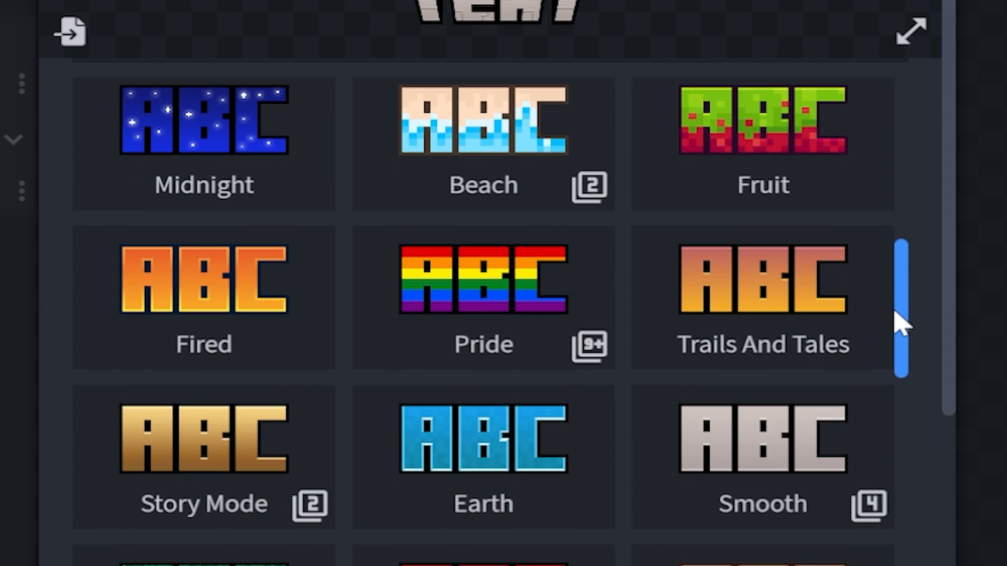
scroll("down", 3)
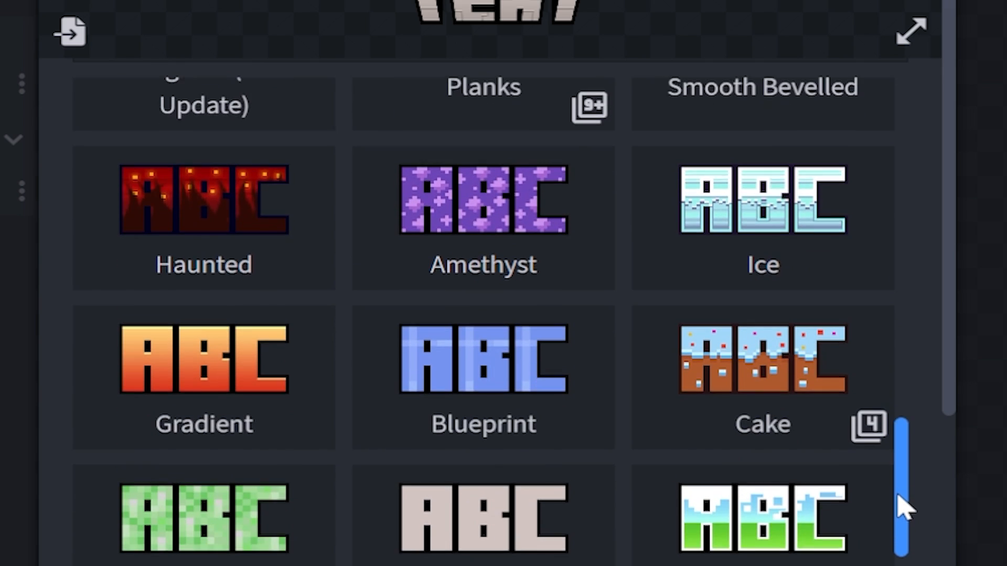
scroll("down", 3)
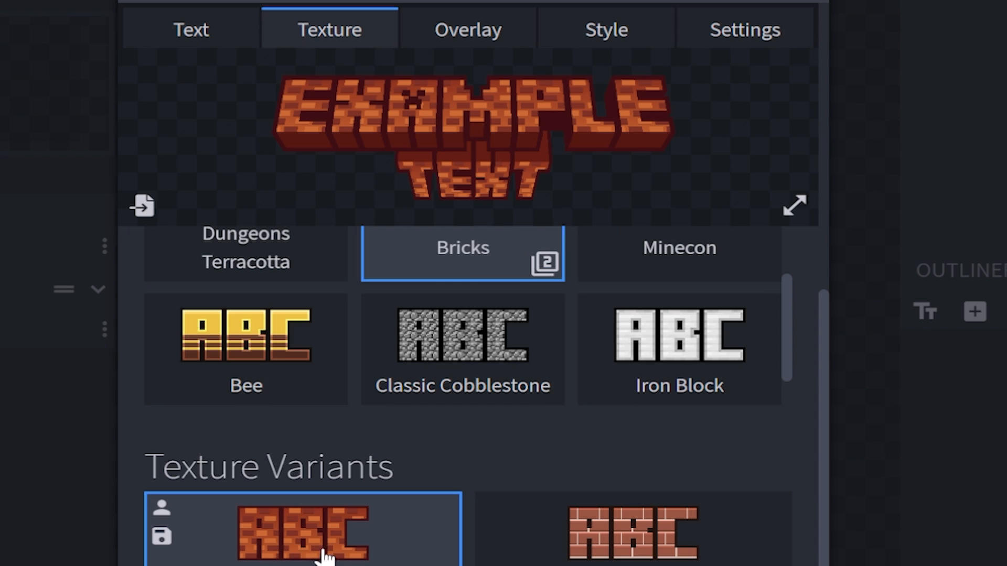
left_click(630, 538)
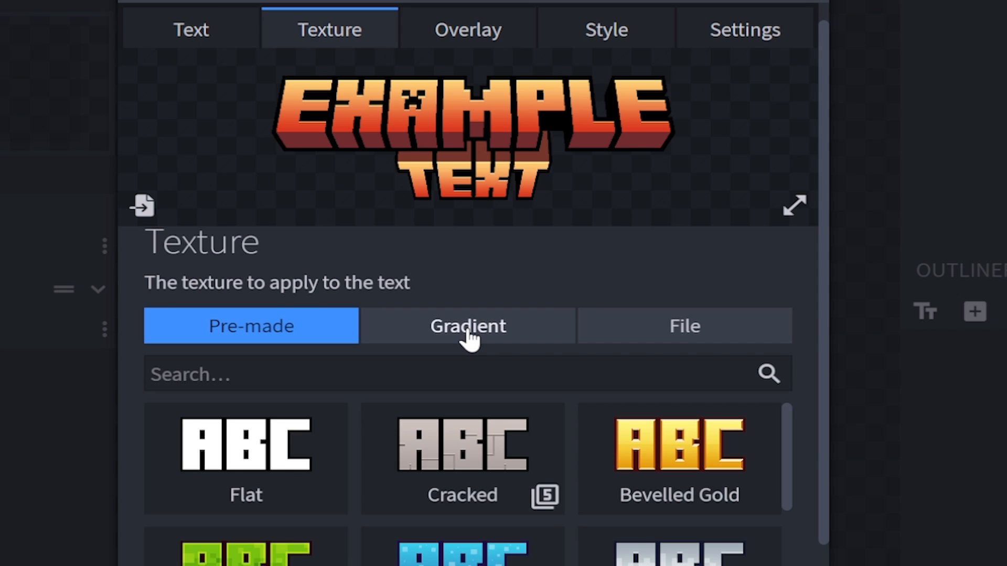
Switch the title texture to a five-colour gradient with smooth gradient turned off
left_click(468, 326)
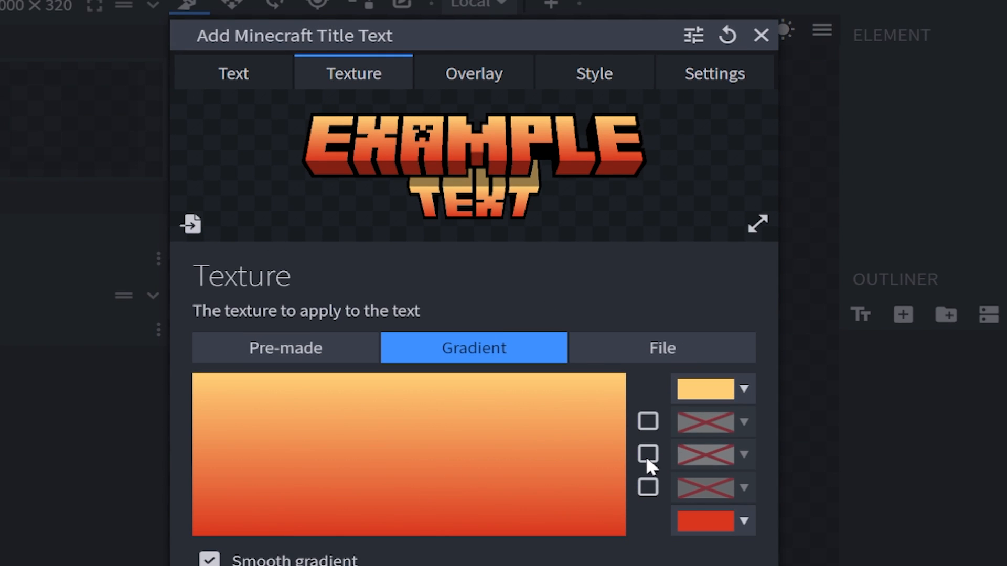
mouse_move(713, 450)
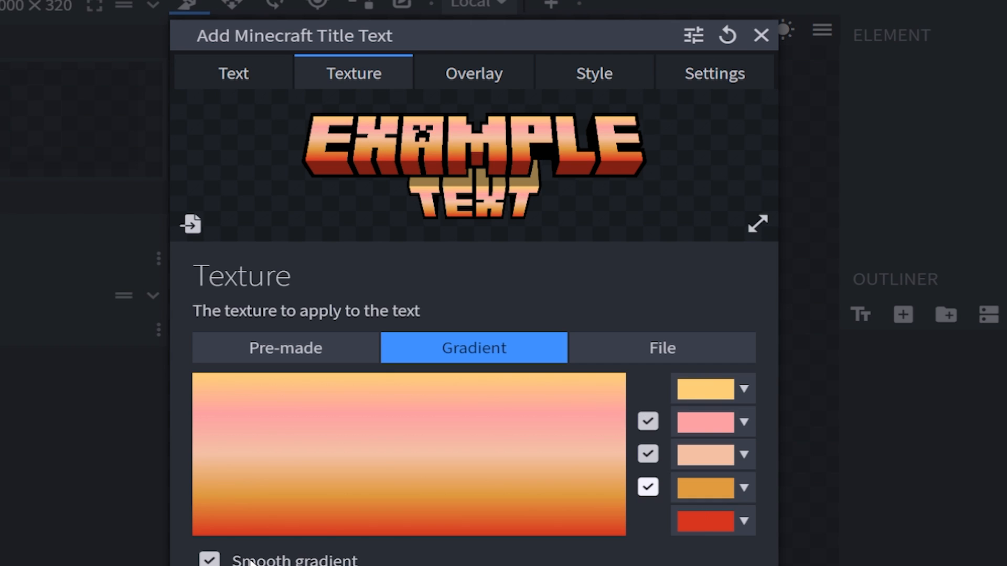
left_click(212, 559)
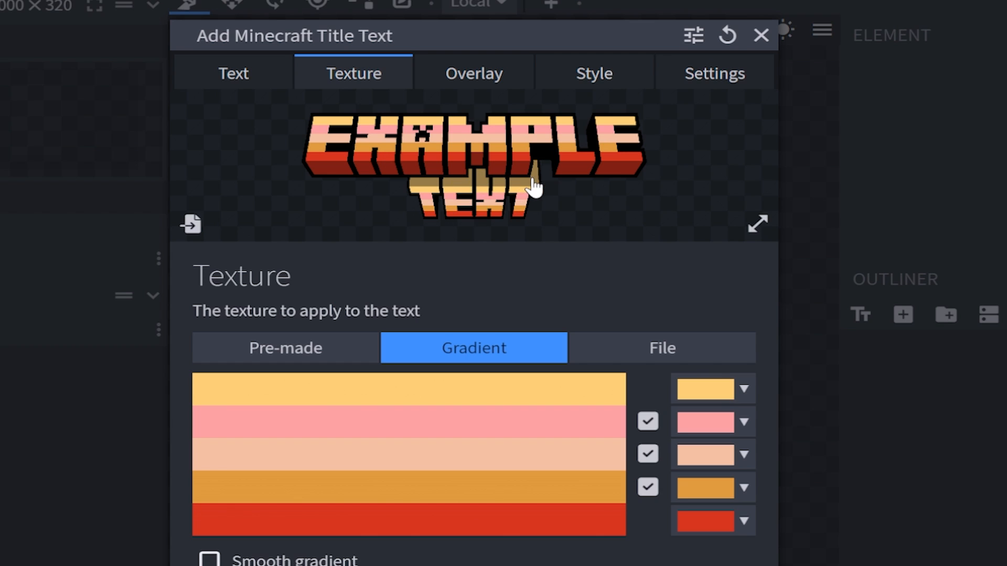
Try the Shine overlay, then apply the Cracks overlay to the title text
left_click(469, 73)
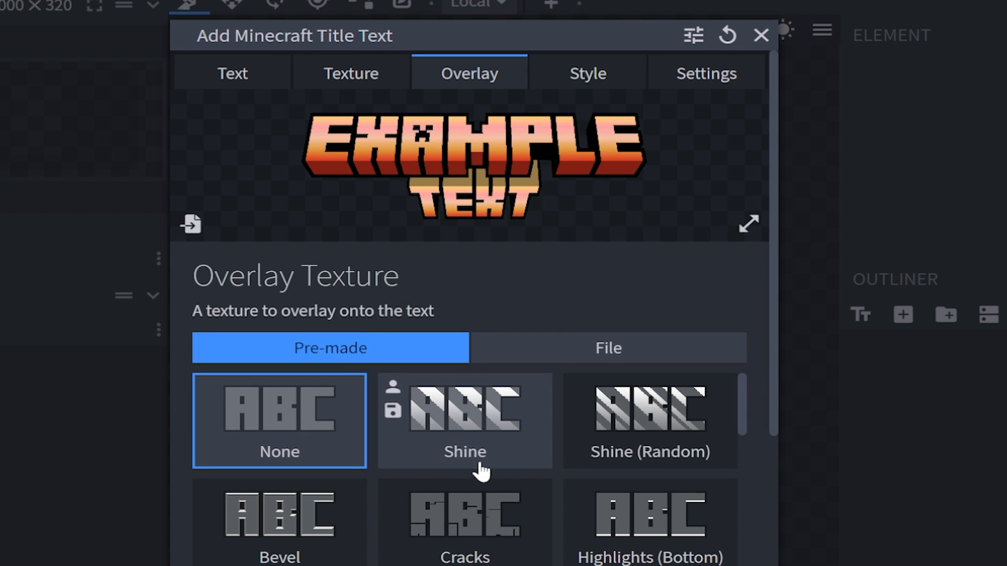
scroll("down", 3)
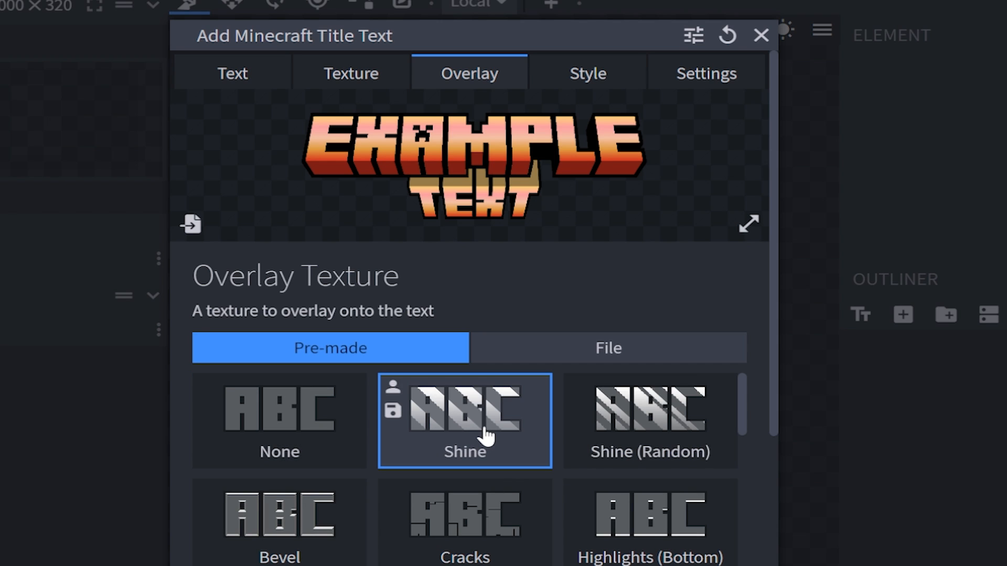
left_click(654, 523)
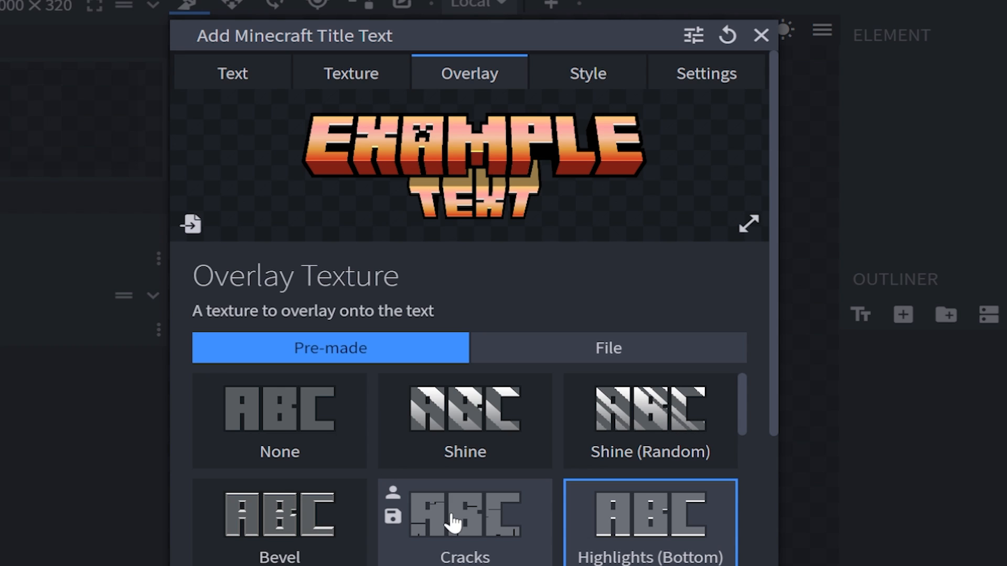
left_click(464, 520)
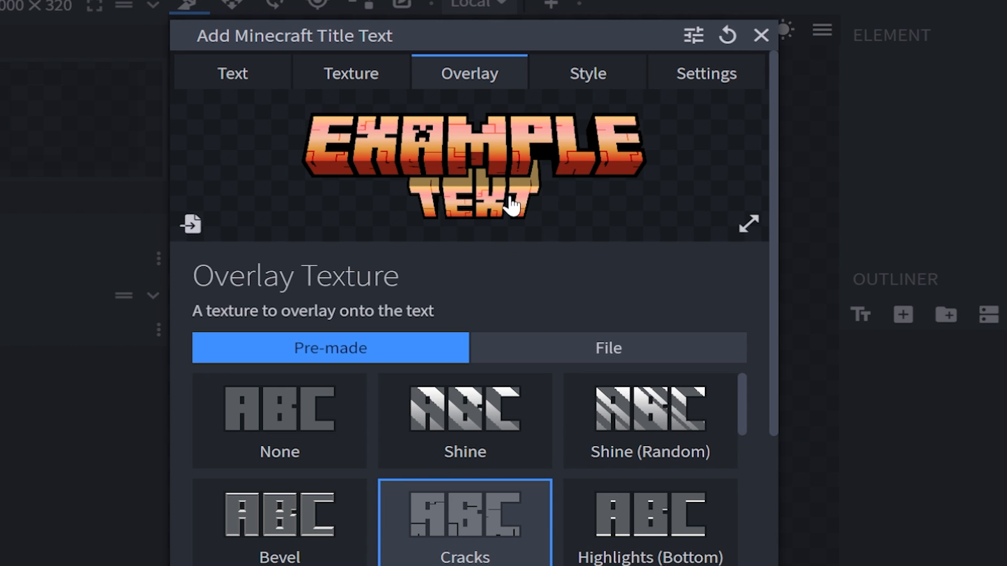
Change the cracks overlay colour from red to a golden yellow-orange
scroll("down", 3)
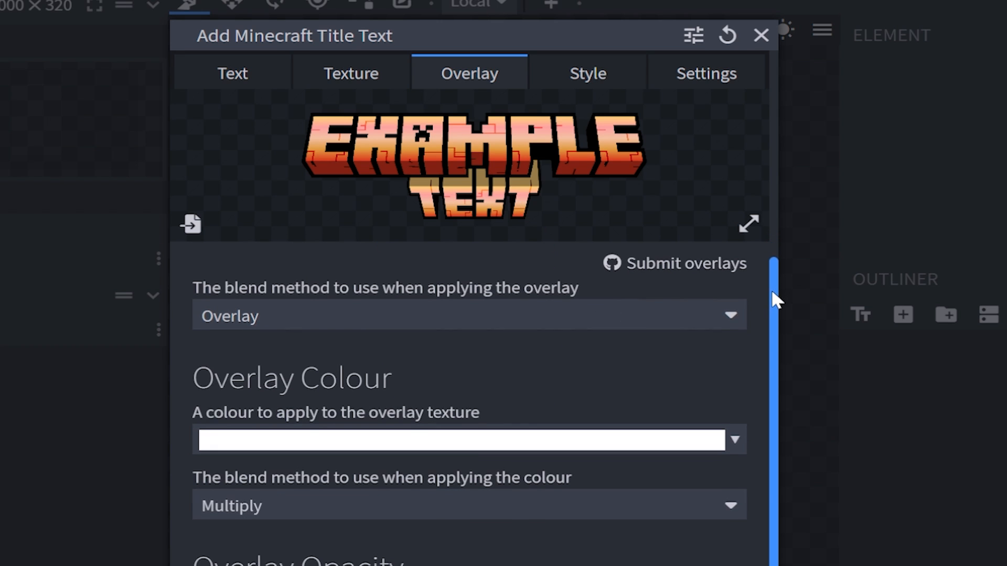
scroll("down", 3)
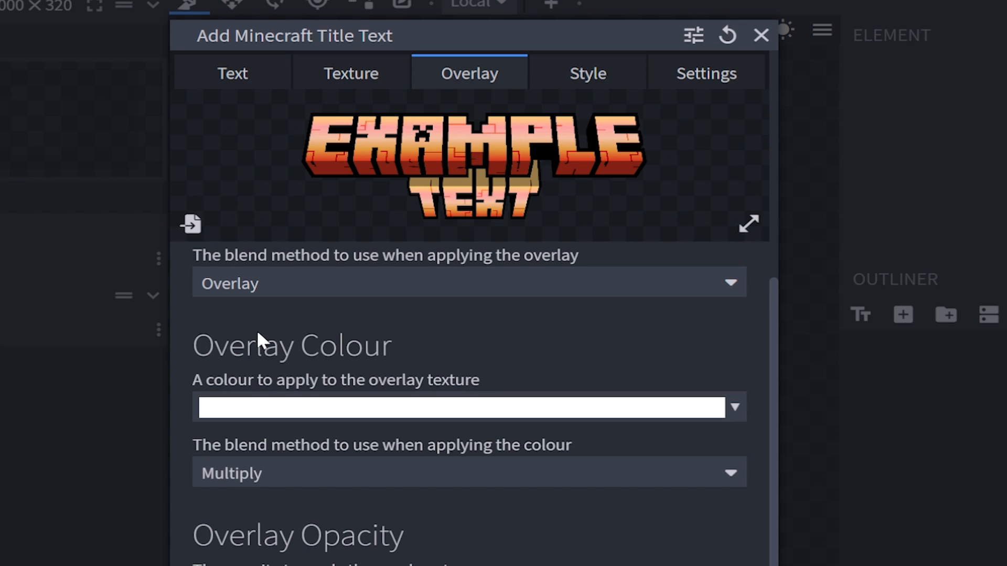
mouse_move(315, 274)
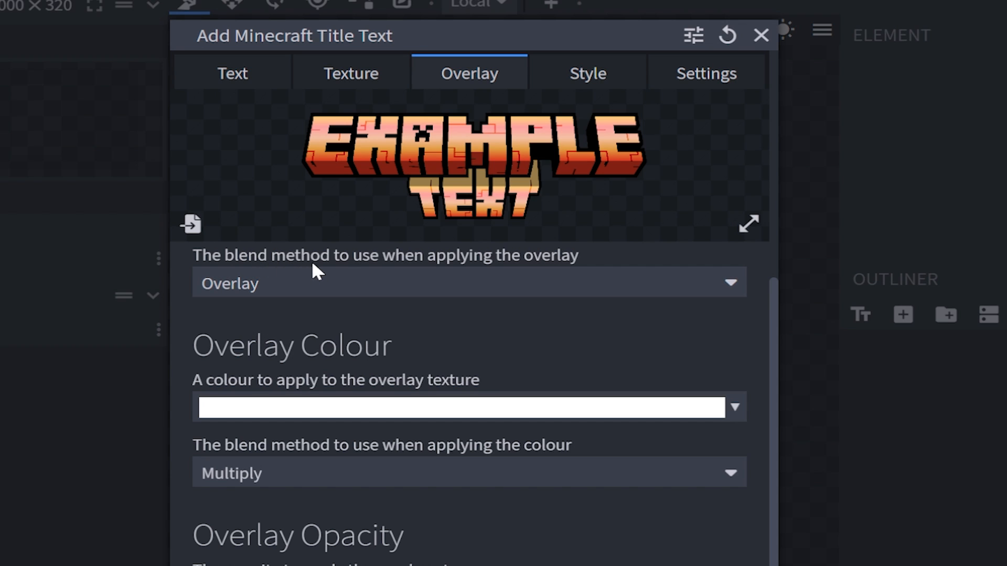
mouse_move(232, 364)
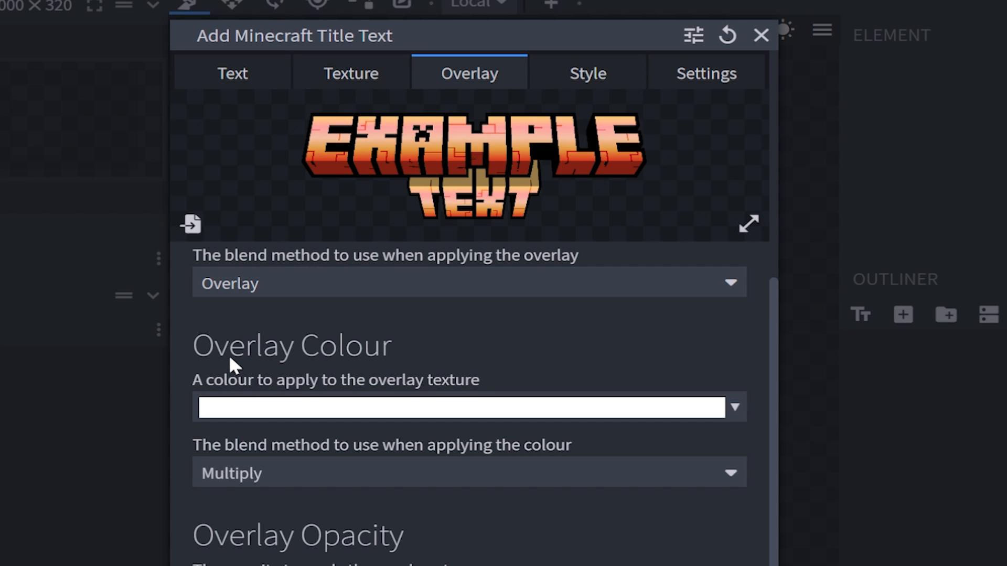
mouse_move(331, 422)
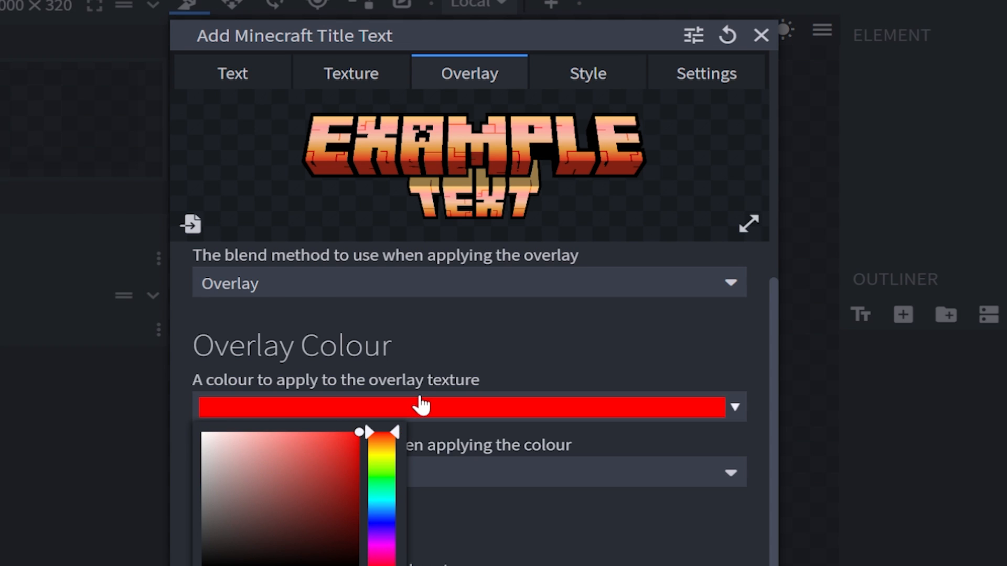
left_click(421, 406)
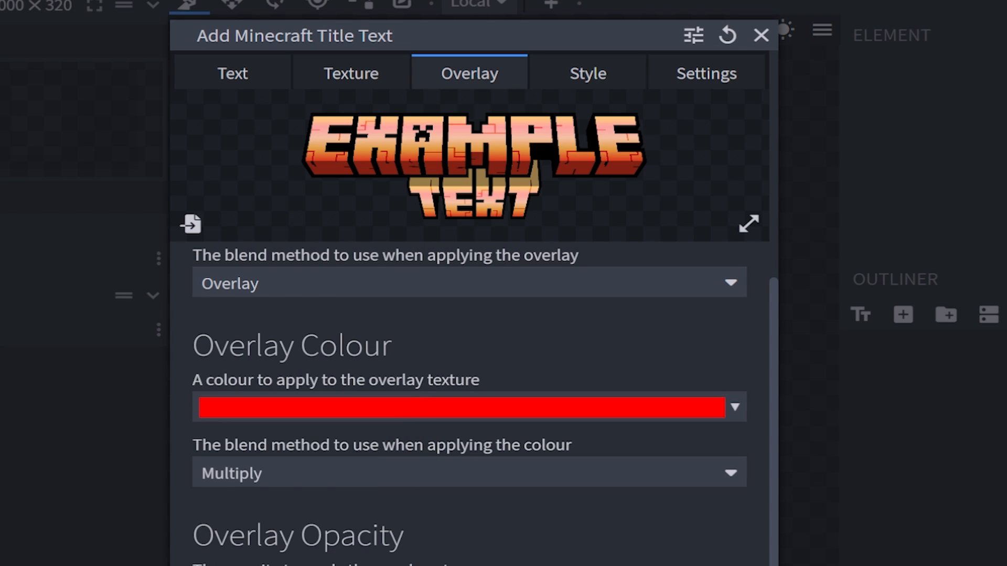
mouse_move(304, 480)
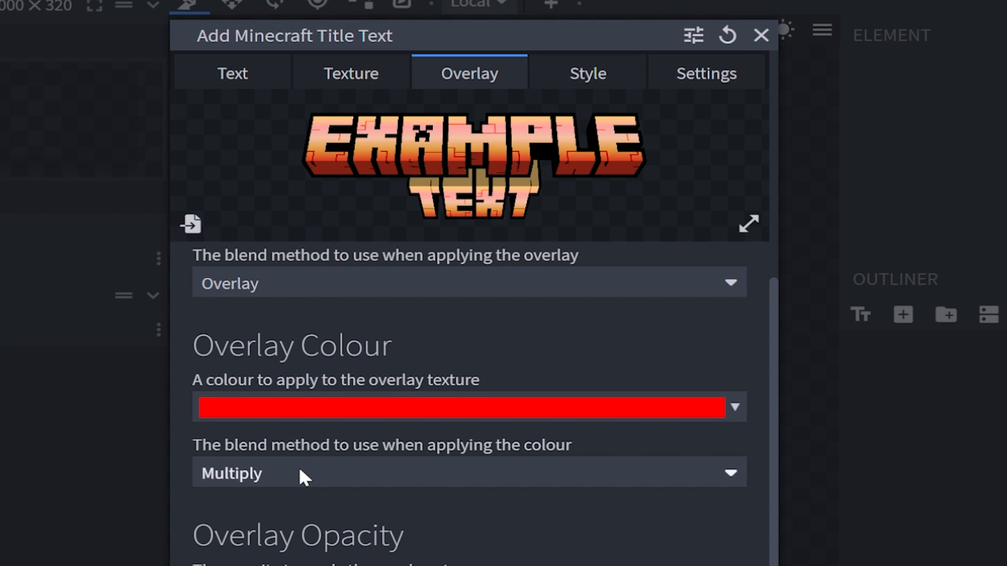
left_click(462, 408)
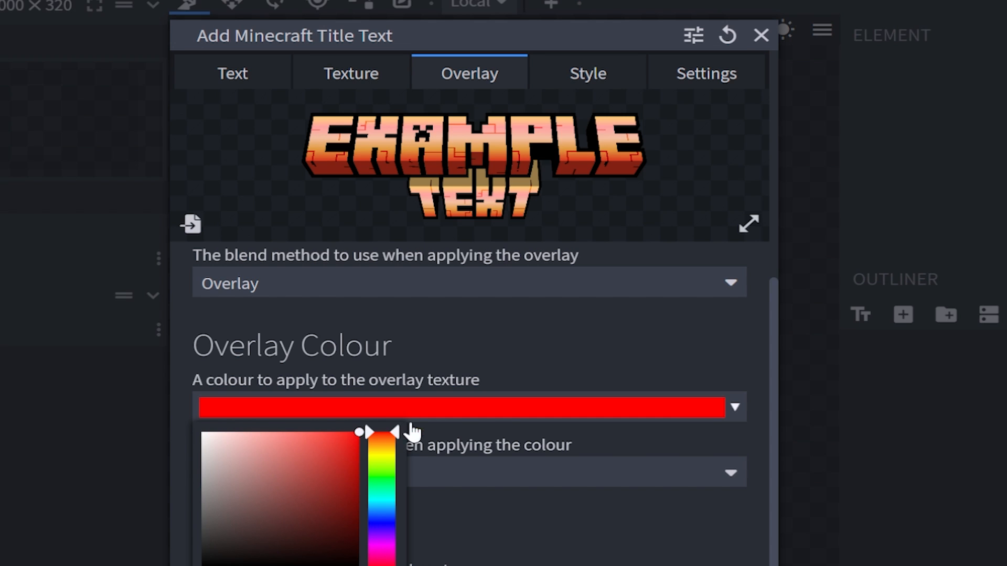
left_click_drag(383, 432, 383, 473)
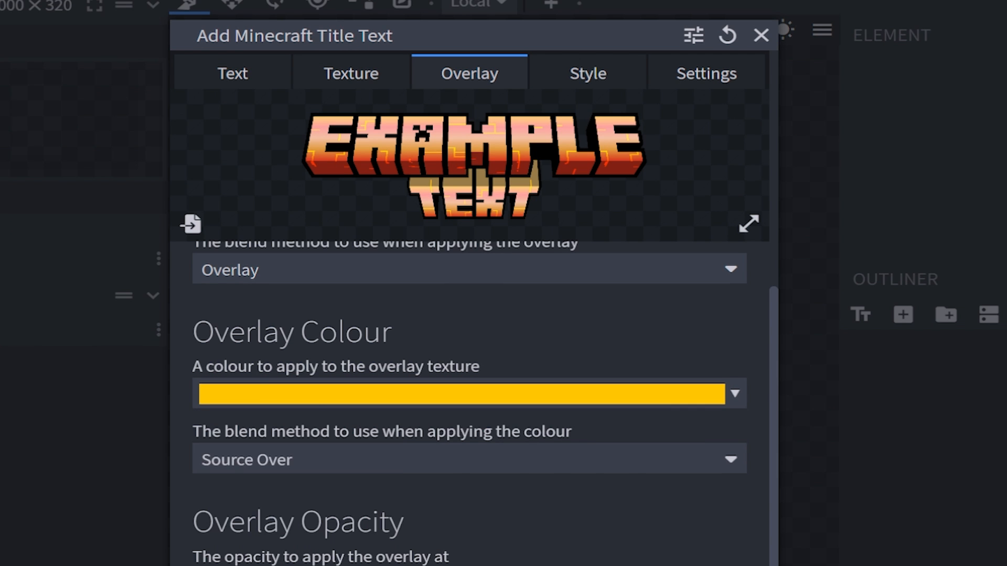
left_click(587, 72)
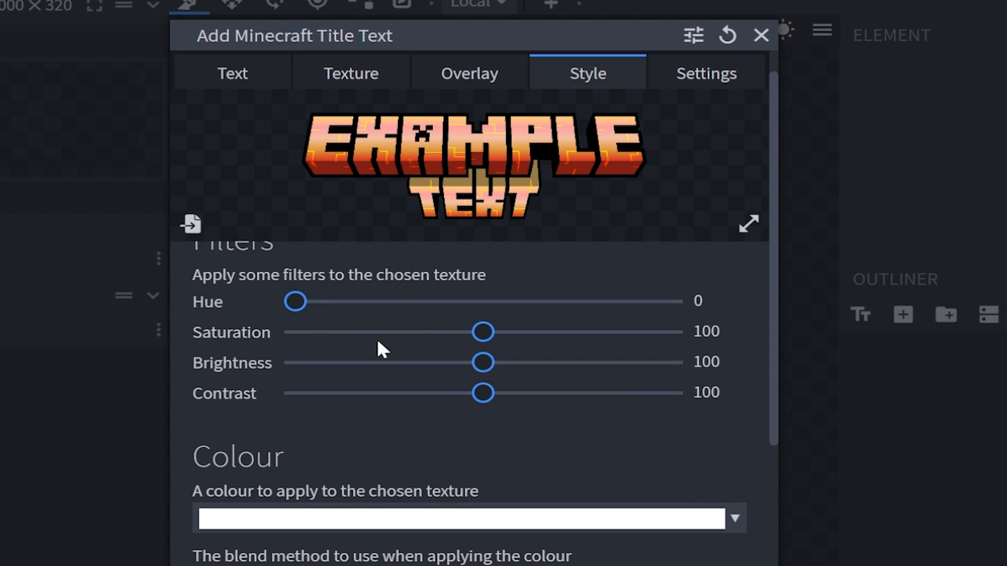
Set hue to 68, fade the top and bottom into the border, and enable line terminators
left_click_drag(295, 301, 366, 301)
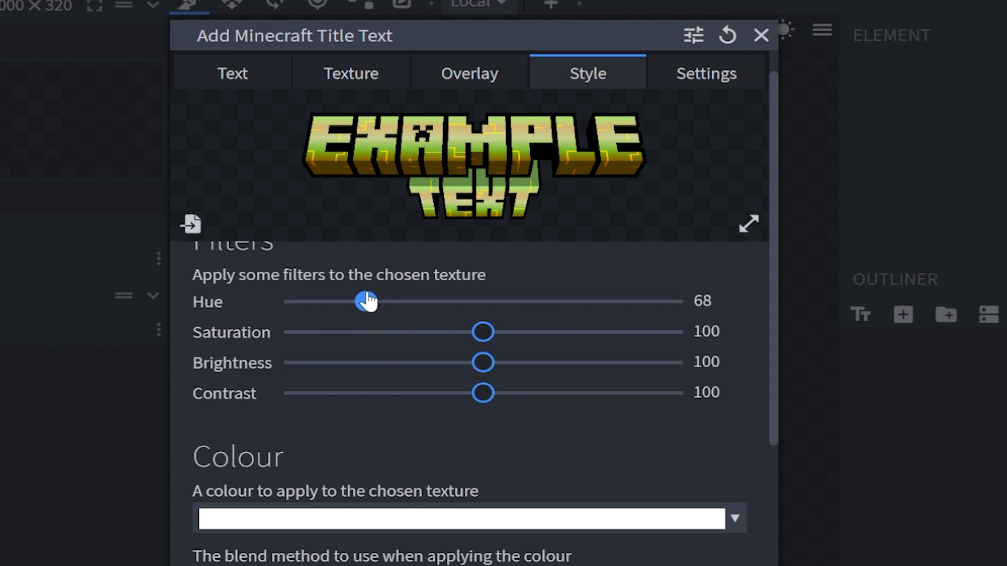
scroll("down", 3)
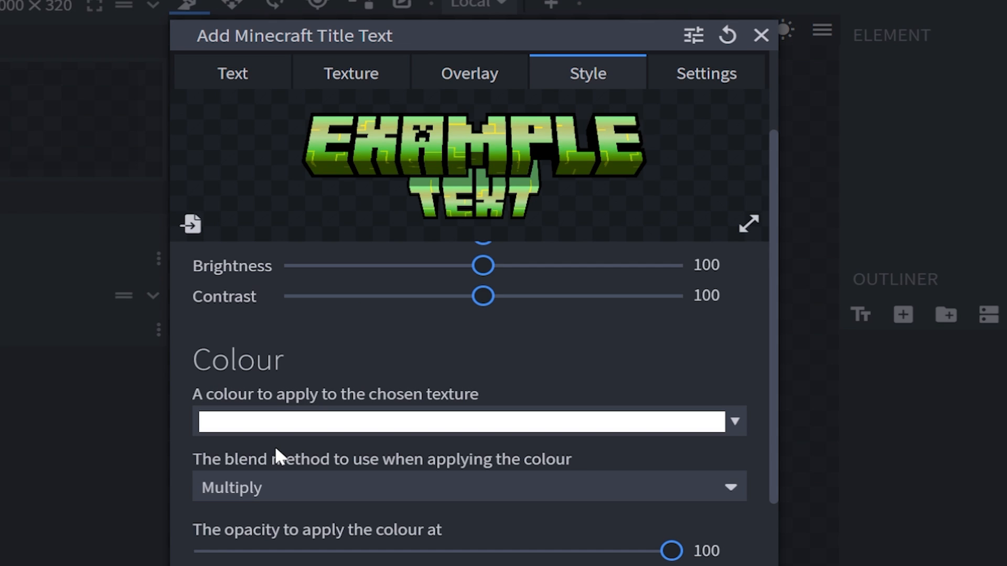
scroll("down", 3)
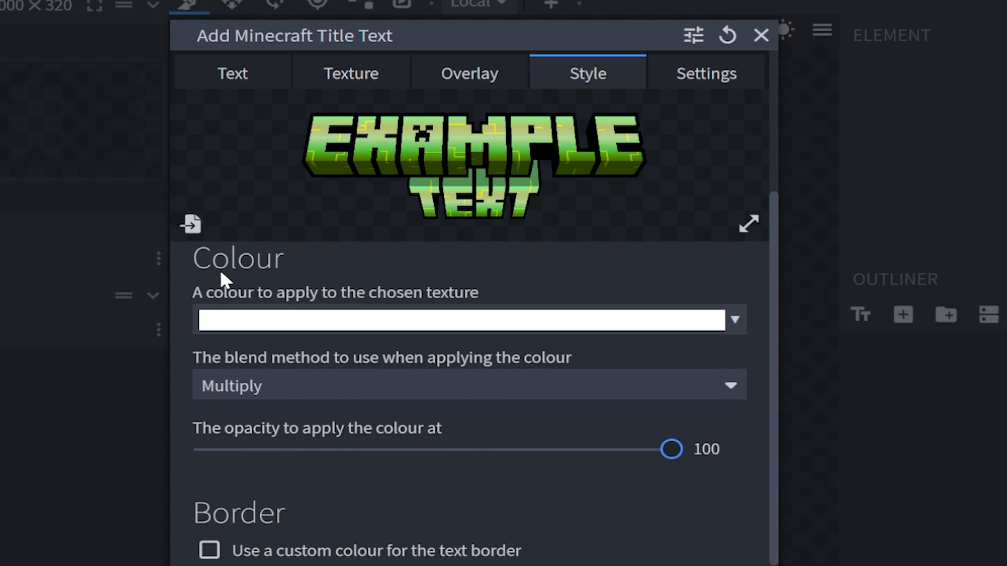
mouse_move(266, 457)
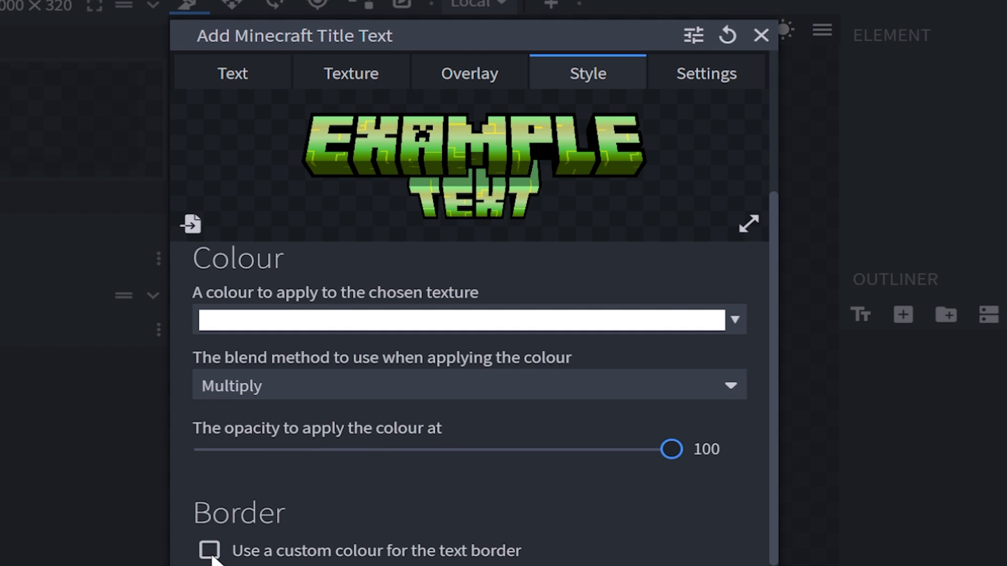
scroll("down", 3)
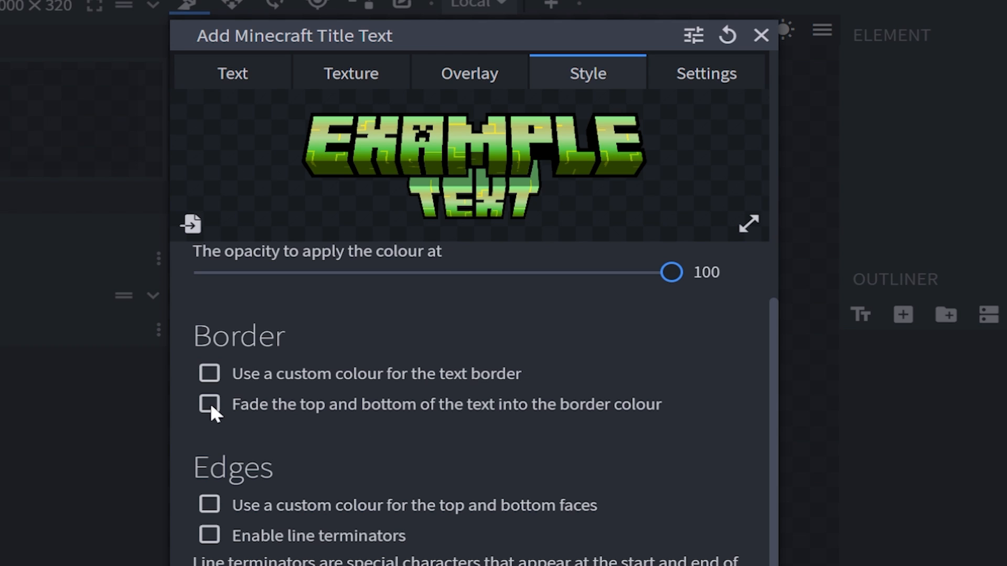
left_click(209, 404)
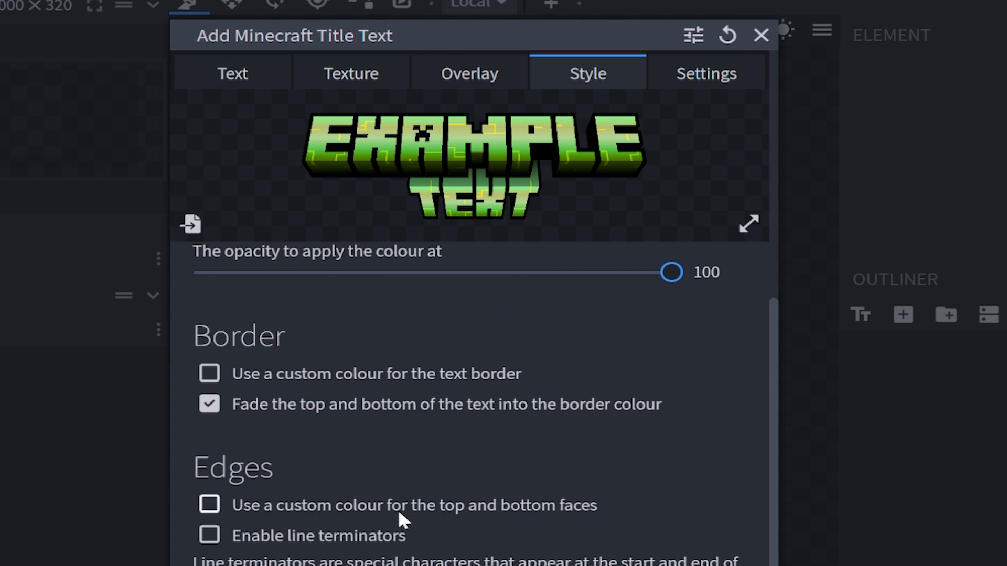
mouse_move(380, 549)
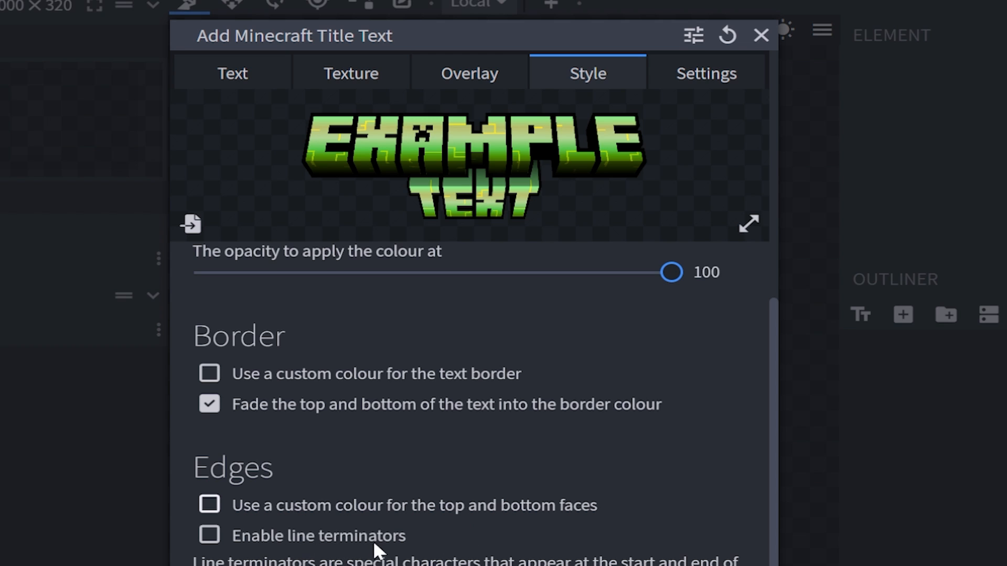
left_click(210, 547)
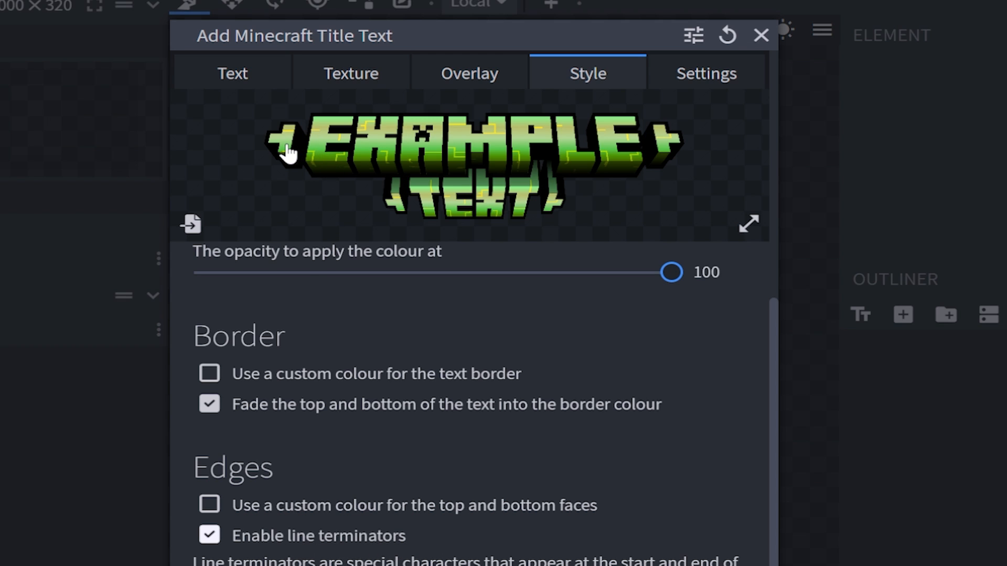
left_click(706, 72)
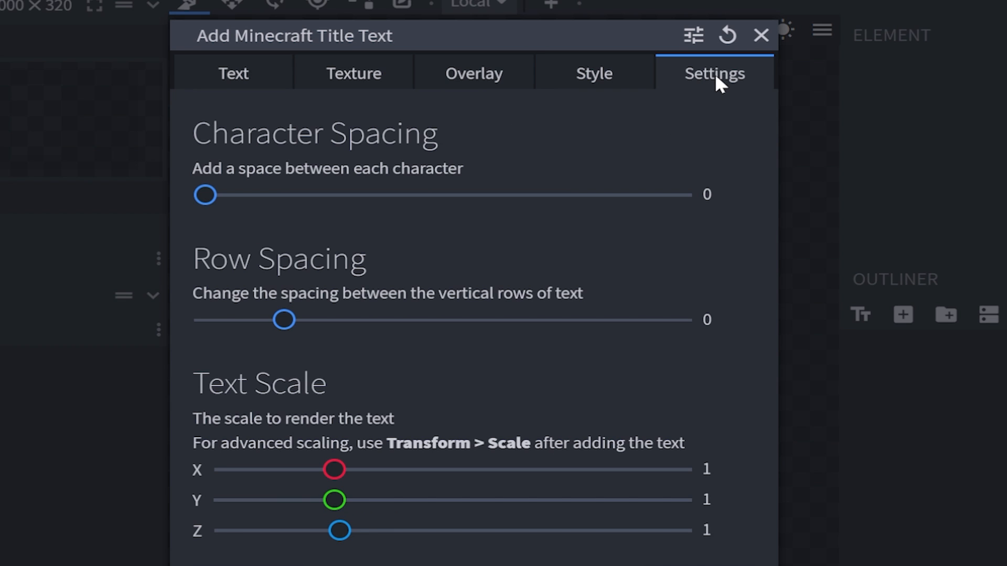
mouse_move(752, 92)
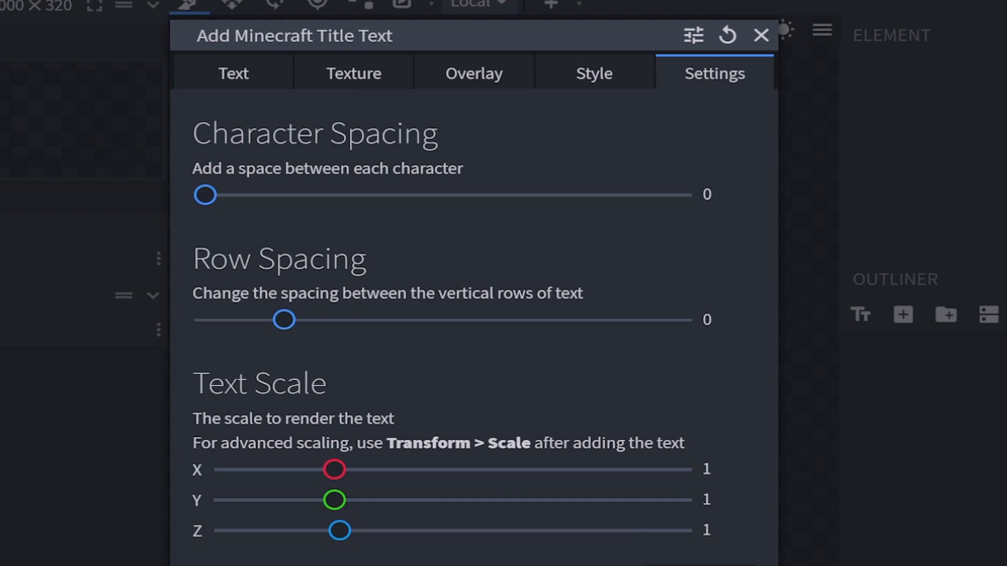
Confirm the dialog with default spacing and scale to generate the Hytale 3D title model
left_click(759, 36)
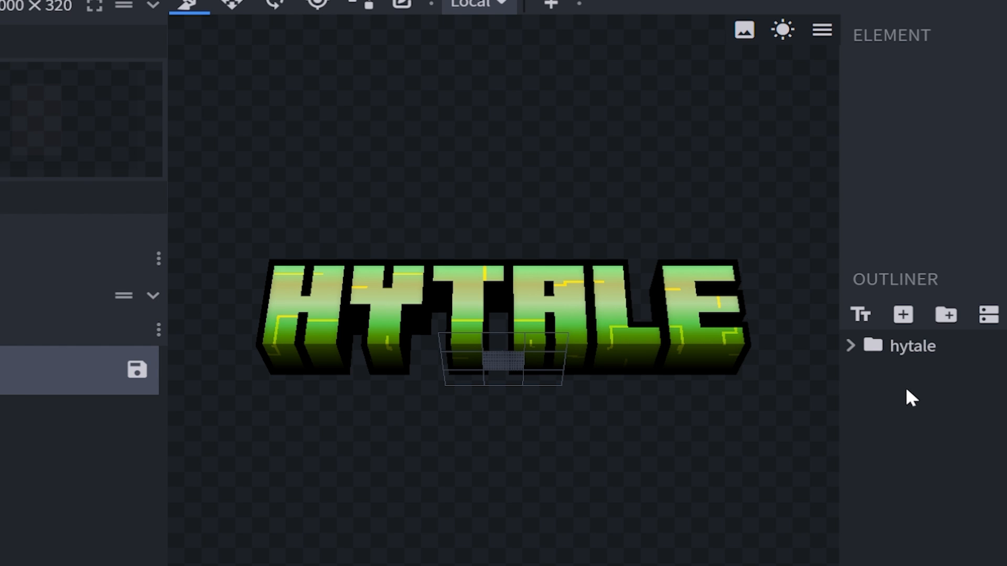
mouse_move(862, 315)
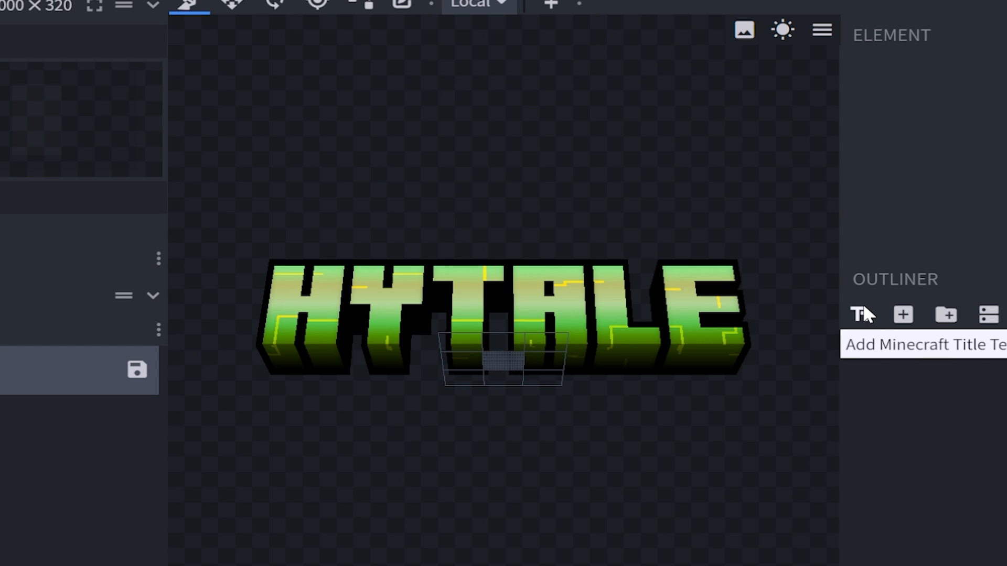
Add 'MinecraftUpdate' as Bottom-type title text beneath HYTALE, reviewing its texture and overlay
left_click(861, 314)
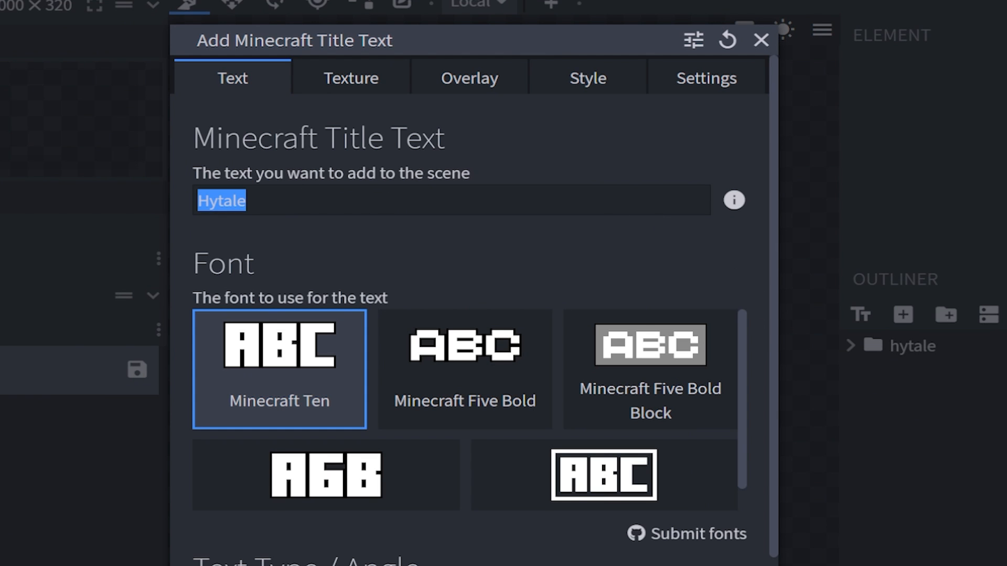
type("MinecraftUpdate")
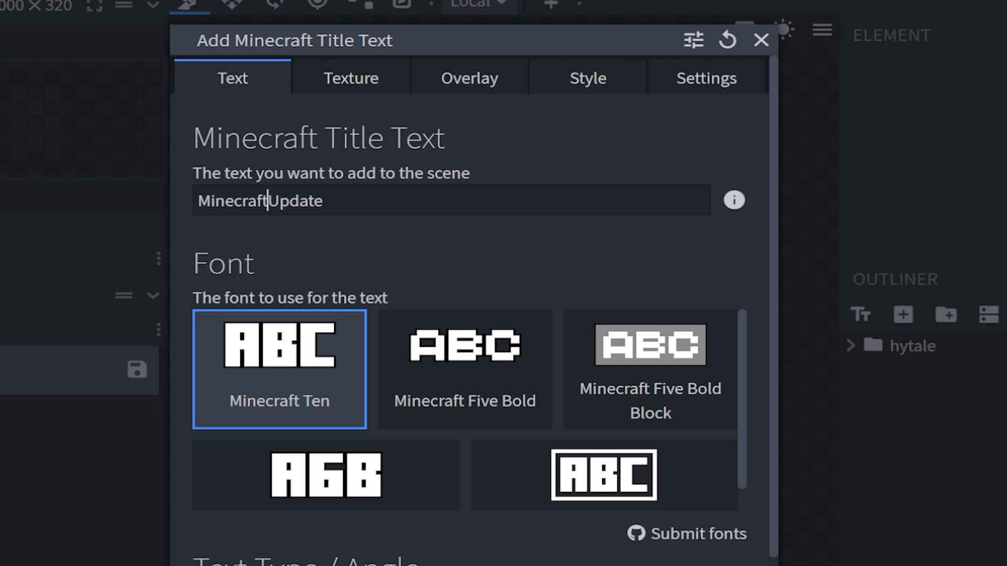
scroll("down", 3)
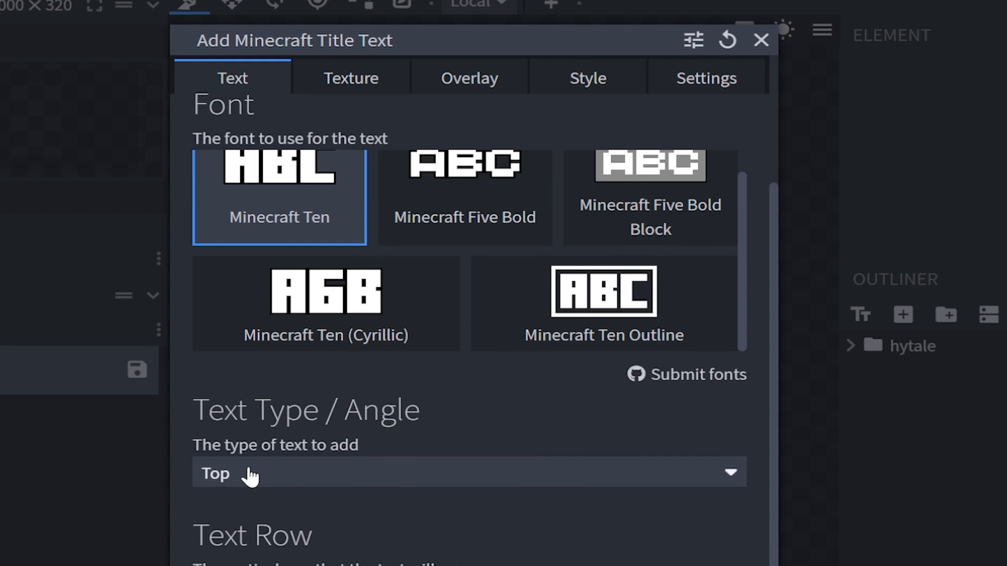
left_click(467, 483)
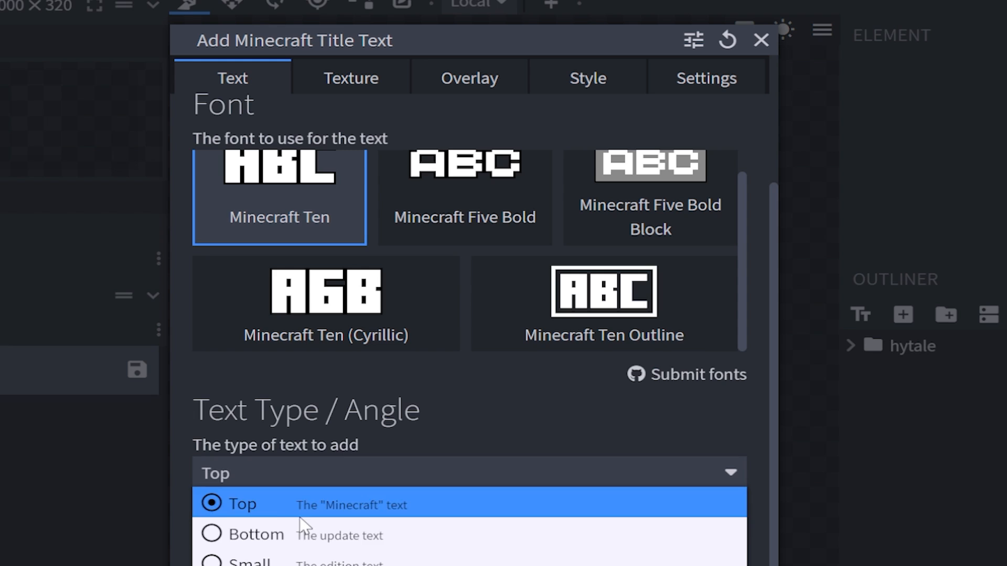
left_click(253, 534)
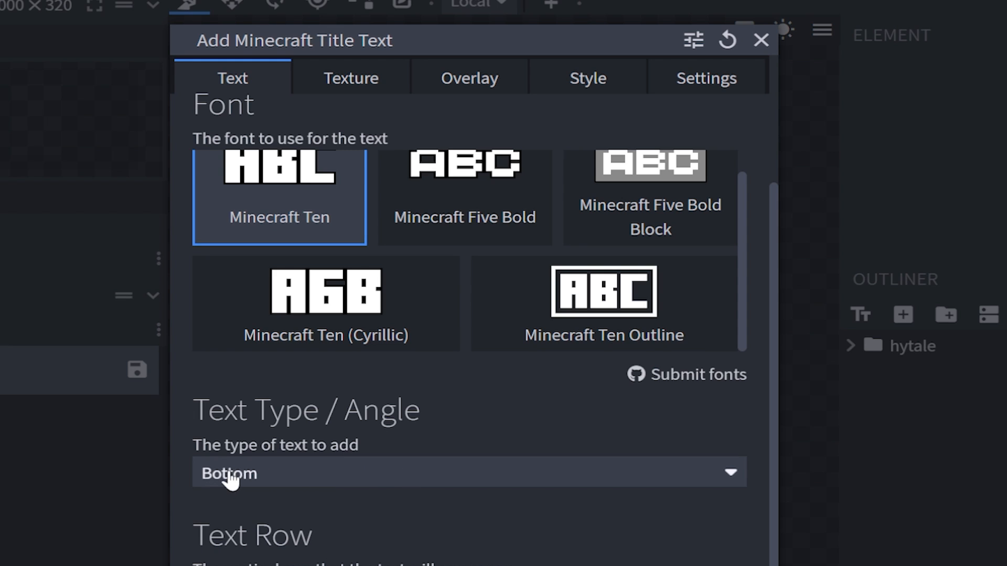
left_click(352, 78)
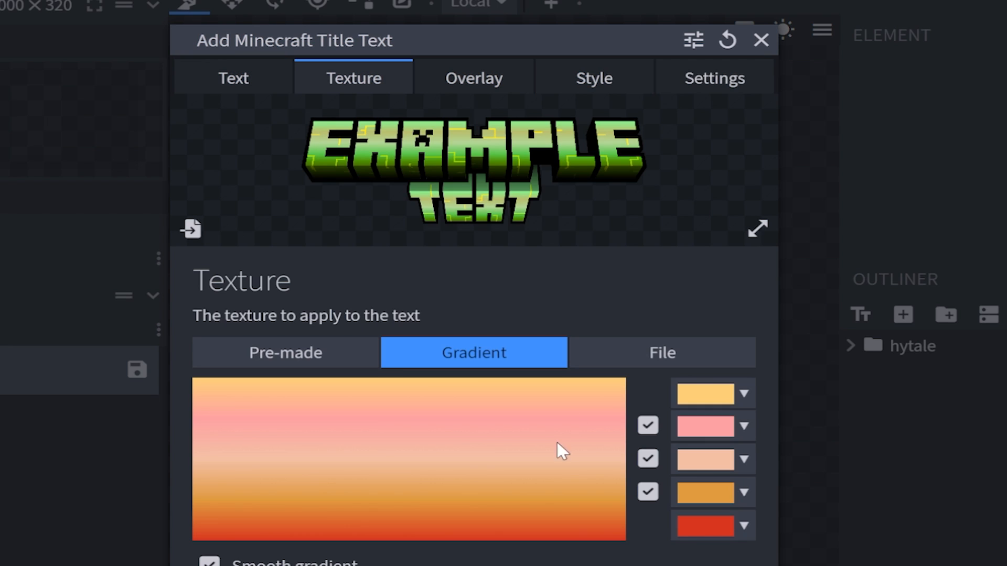
left_click(475, 78)
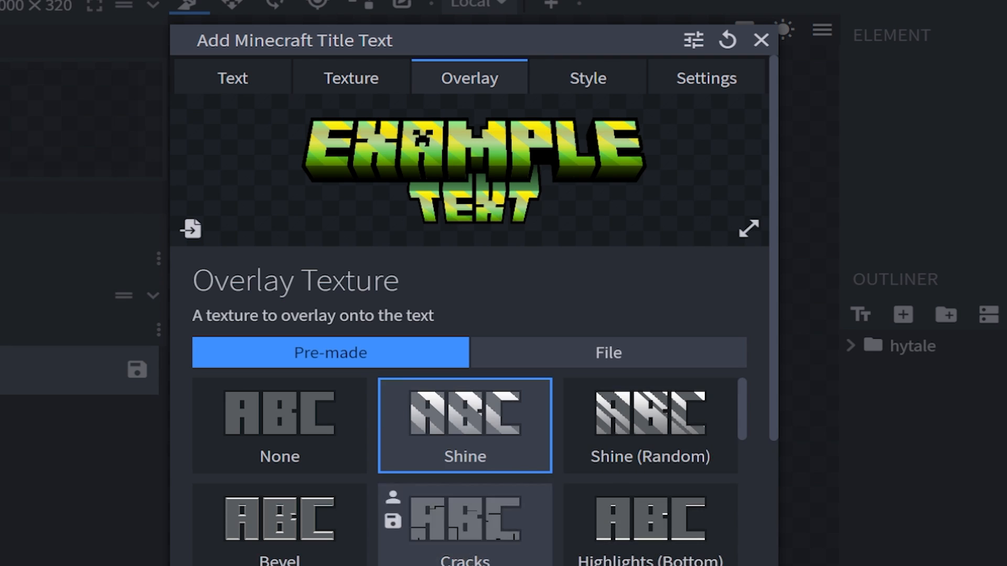
left_click(588, 77)
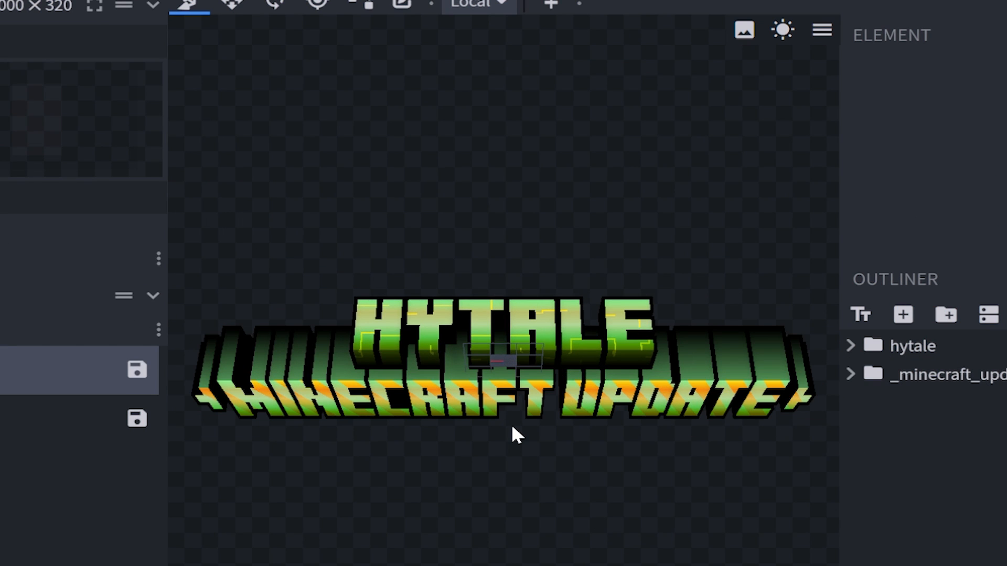
mouse_move(861, 314)
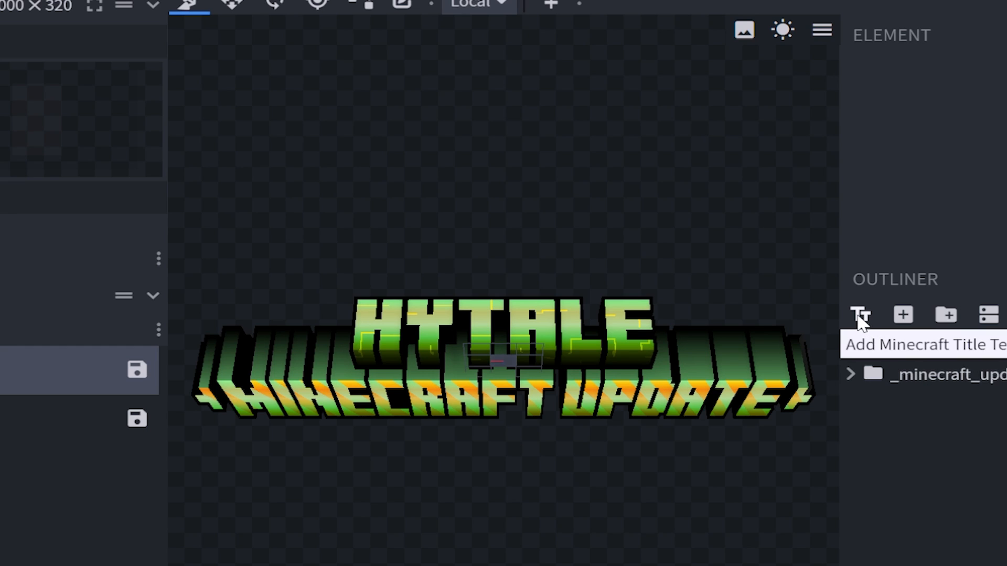
Open the Add Minecraft Title Text dialog for the third title row and switch its tab
left_click(860, 315)
type("The")
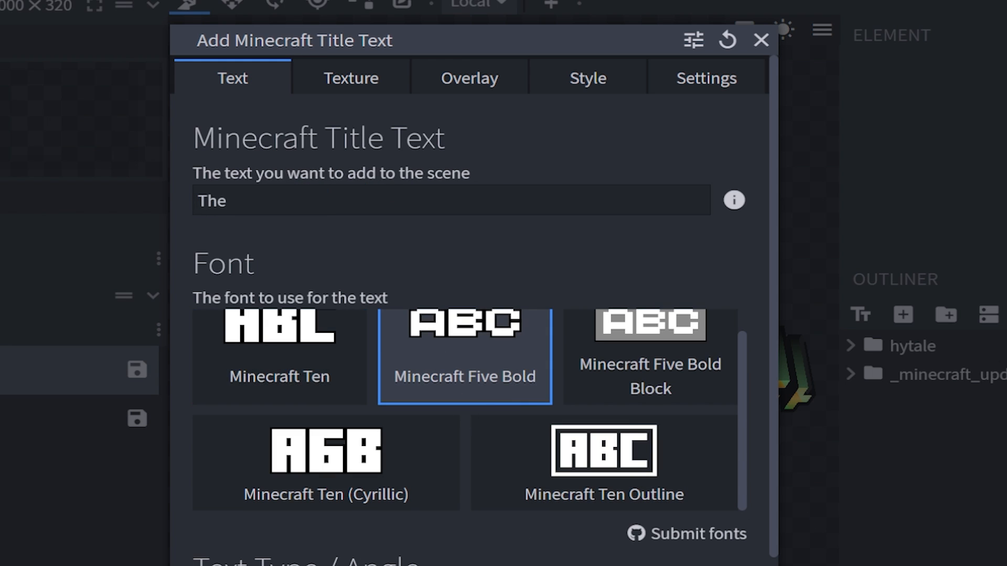
left_click(469, 78)
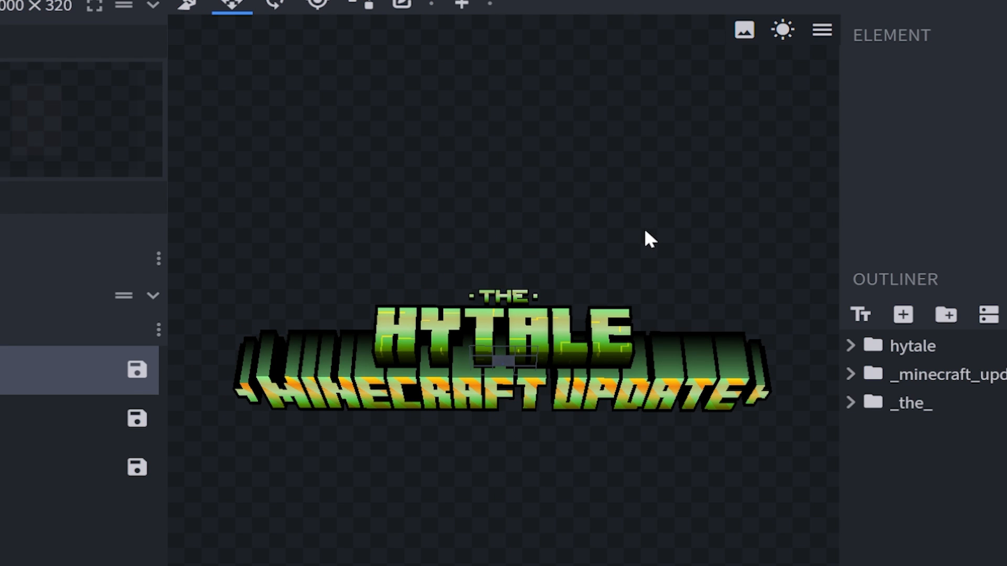
mouse_move(668, 228)
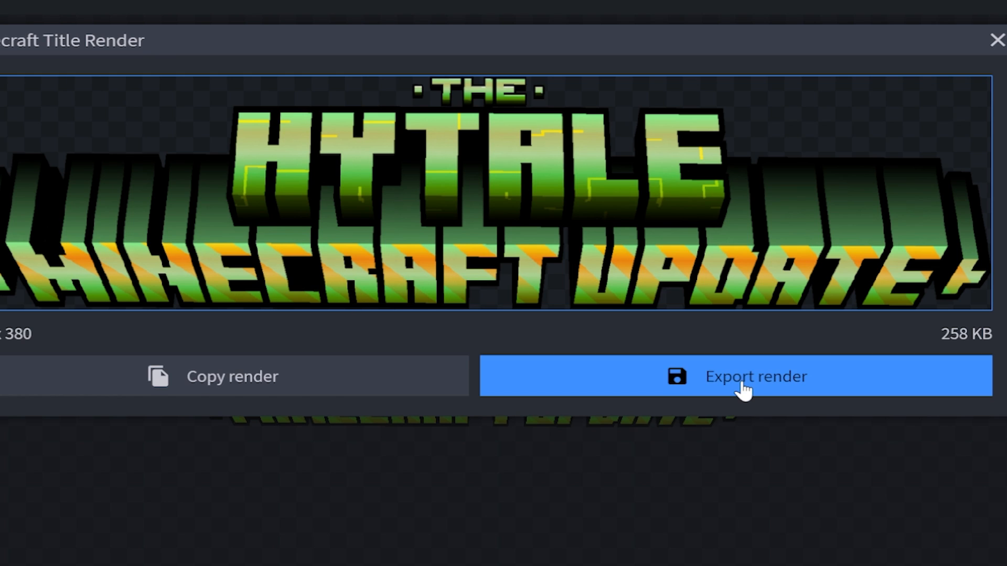
Export the title render and choose an export type in the Minecraft Title Export Type dialog
left_click(748, 377)
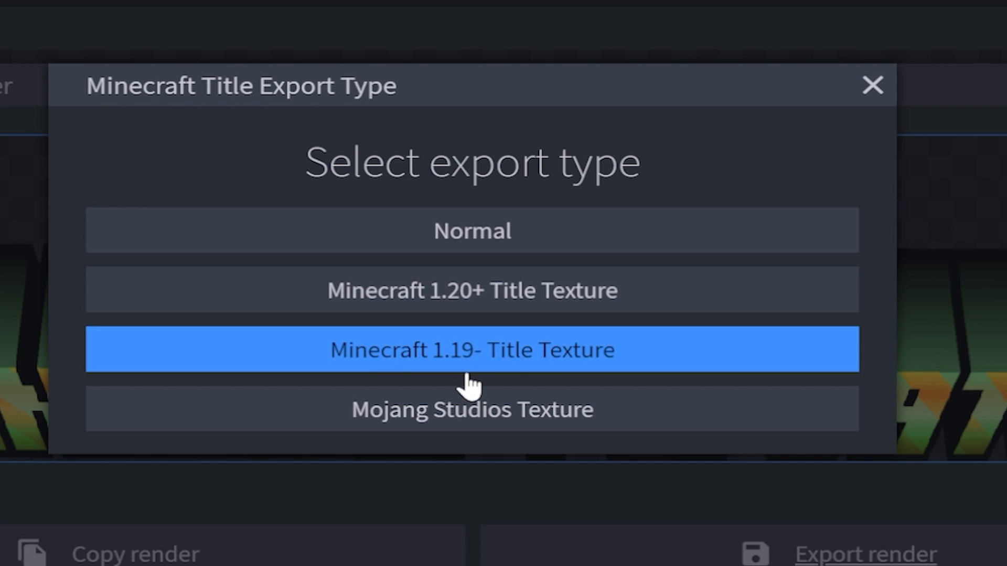
left_click(473, 351)
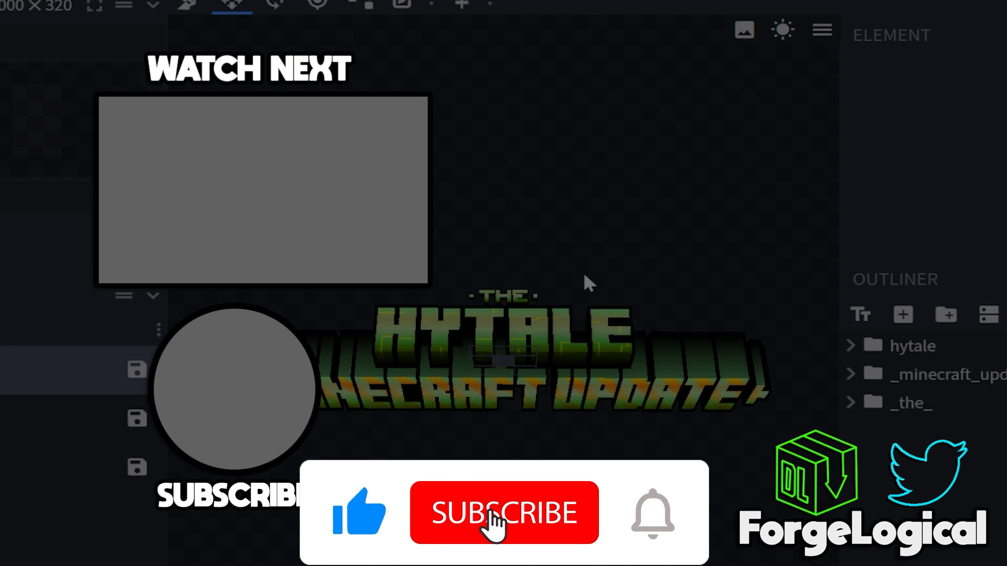
left_click(504, 512)
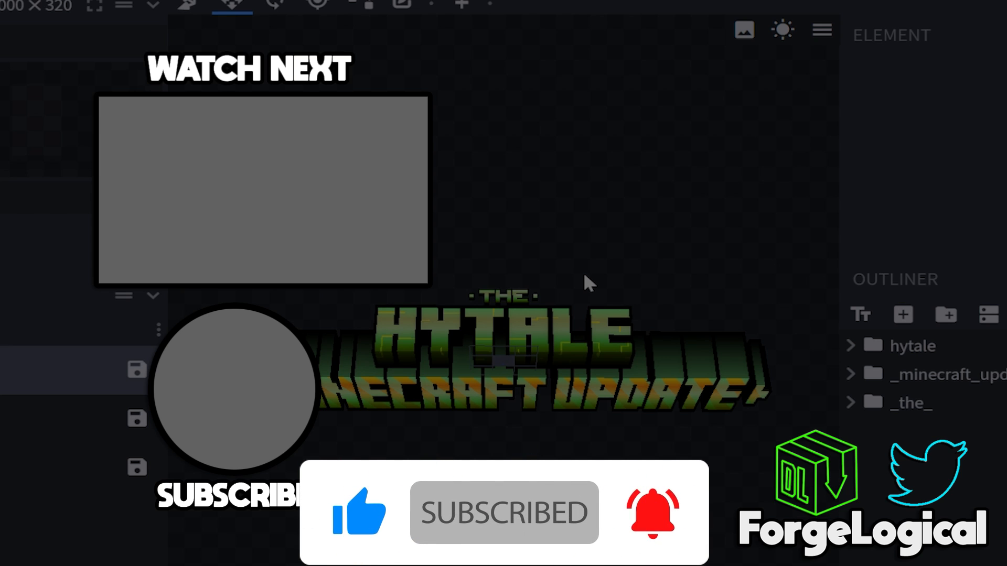